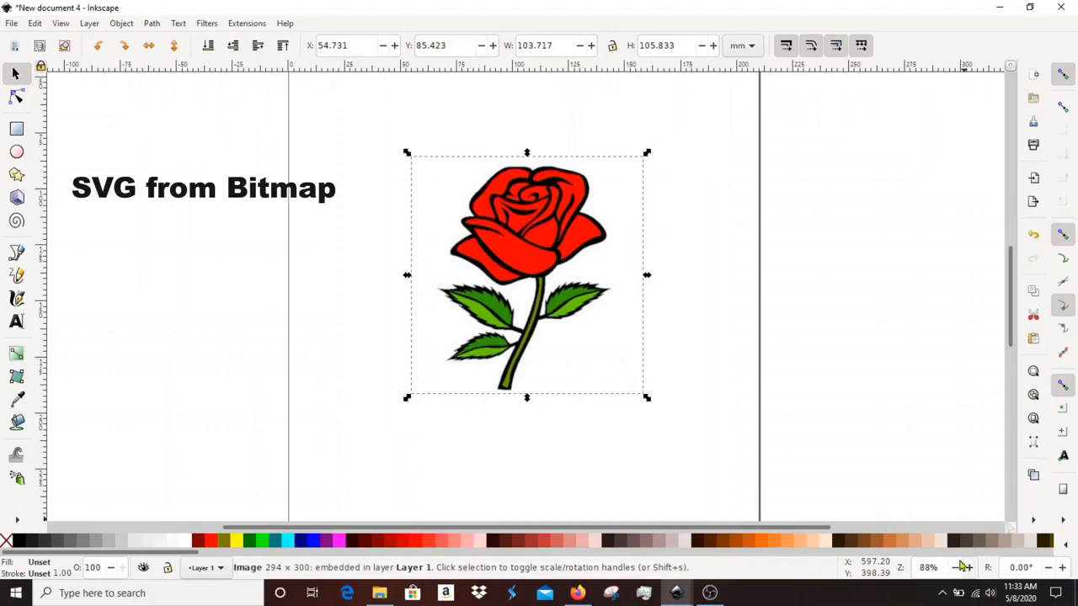
# - Enter the 'USE IN FUSION' note and dismiss the browser address suggestions
pyautogui.write('USE IN FUSION')
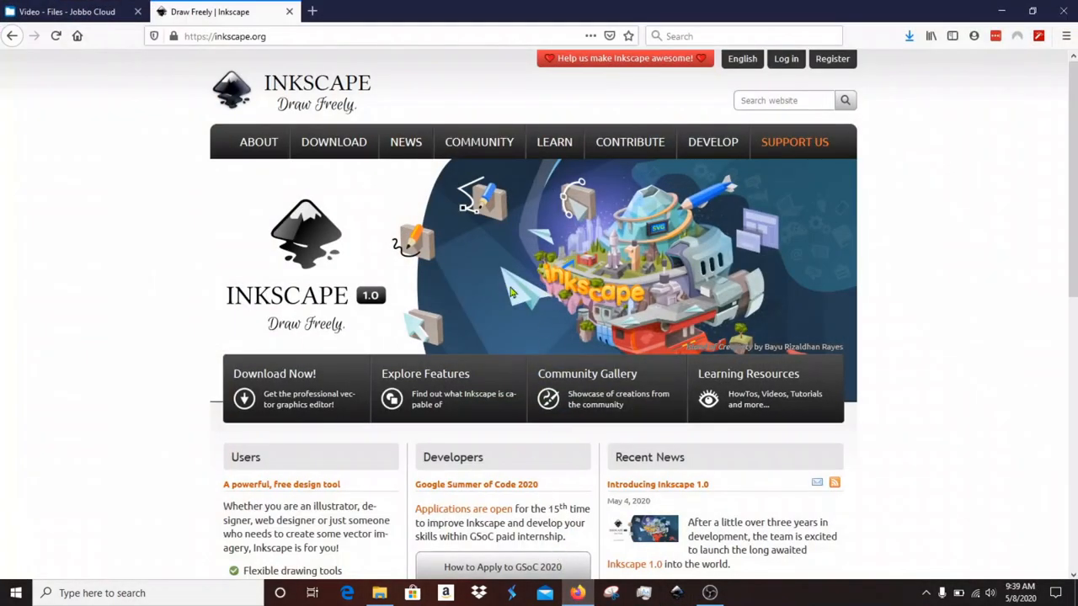
pyautogui.click(253, 37)
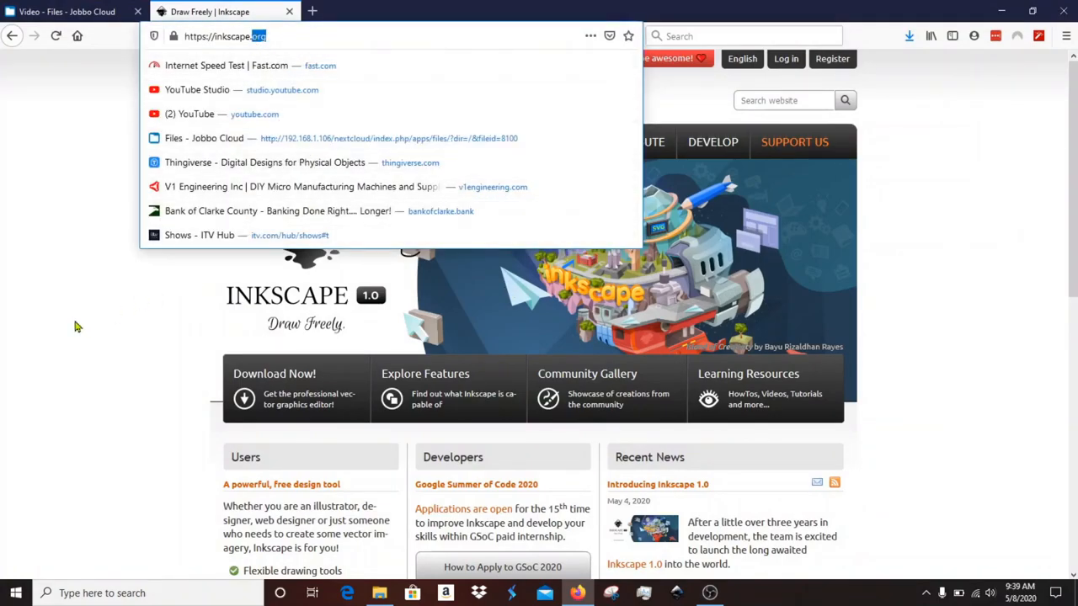
pyautogui.click(192, 303)
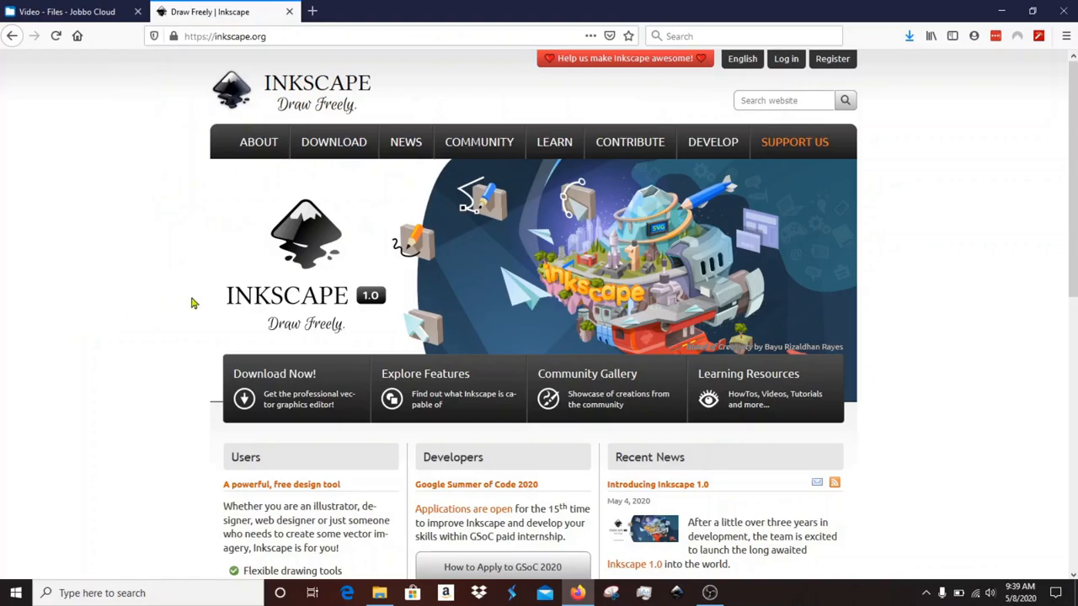
pyautogui.moveTo(390, 283)
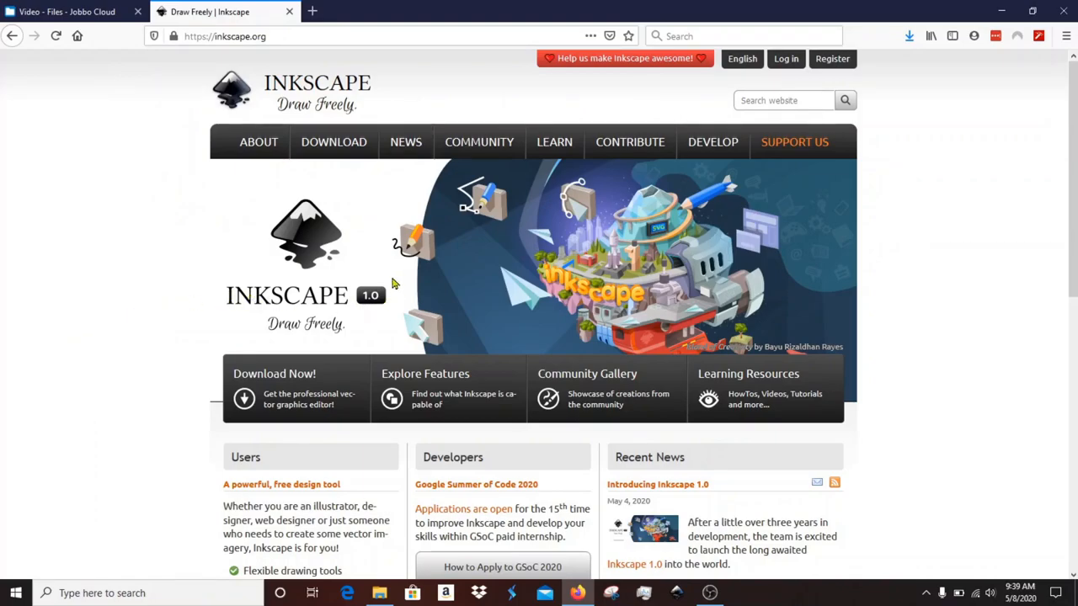
pyautogui.moveTo(396, 293)
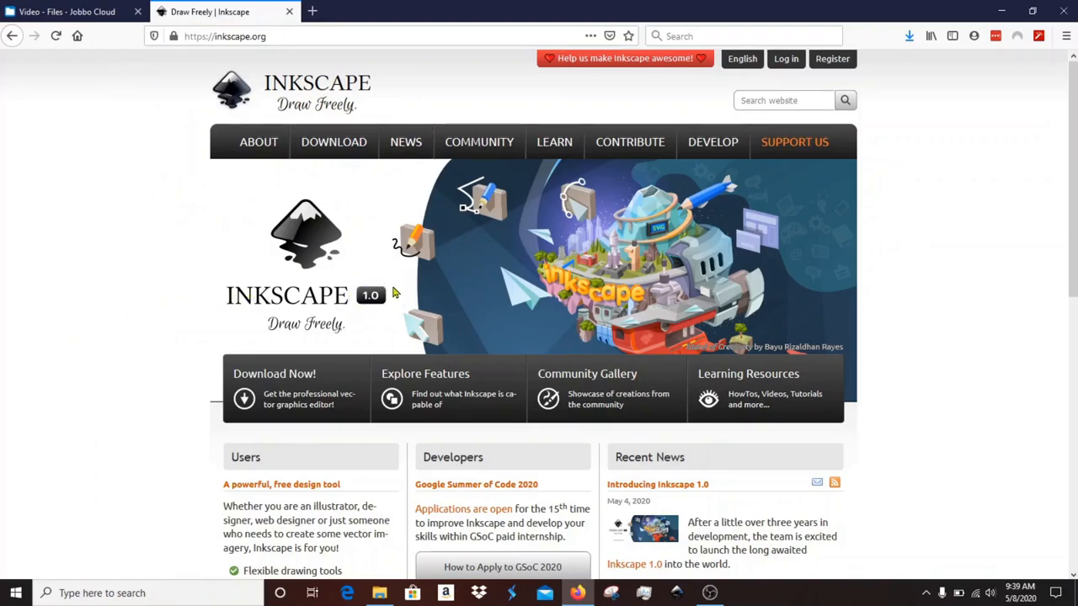
pyautogui.moveTo(316, 327)
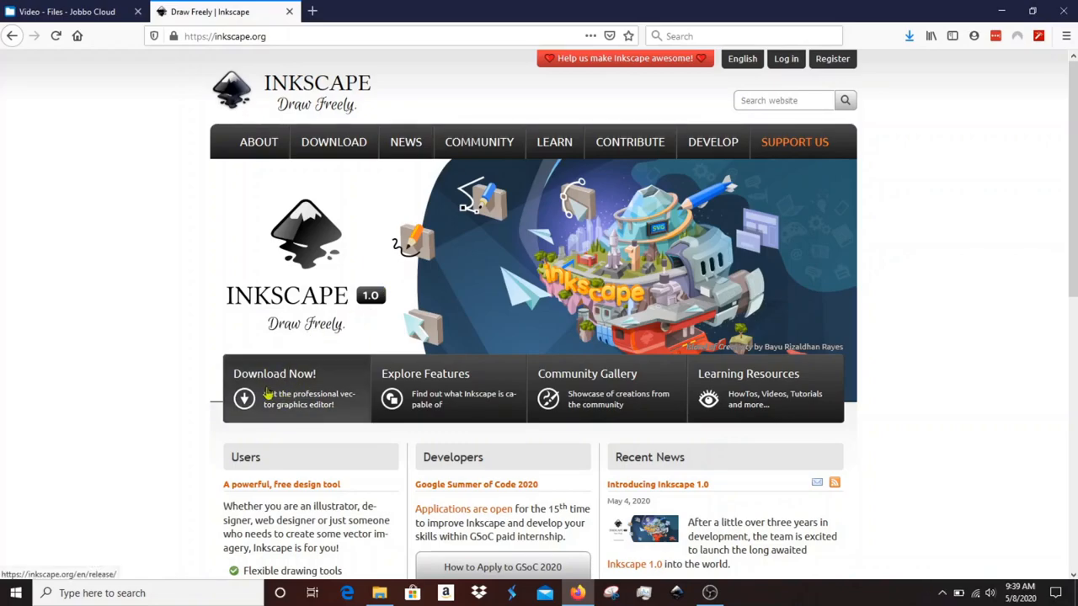
pyautogui.moveTo(529, 425)
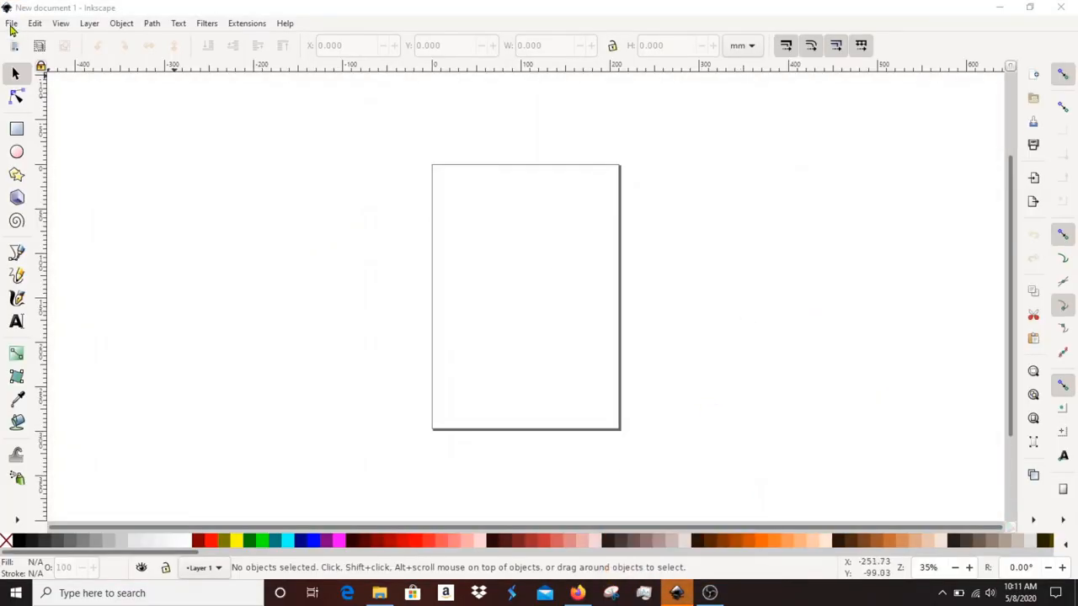
# - Open owl.png as an embedded bitmap in a new maximized document window
pyautogui.click(12, 23)
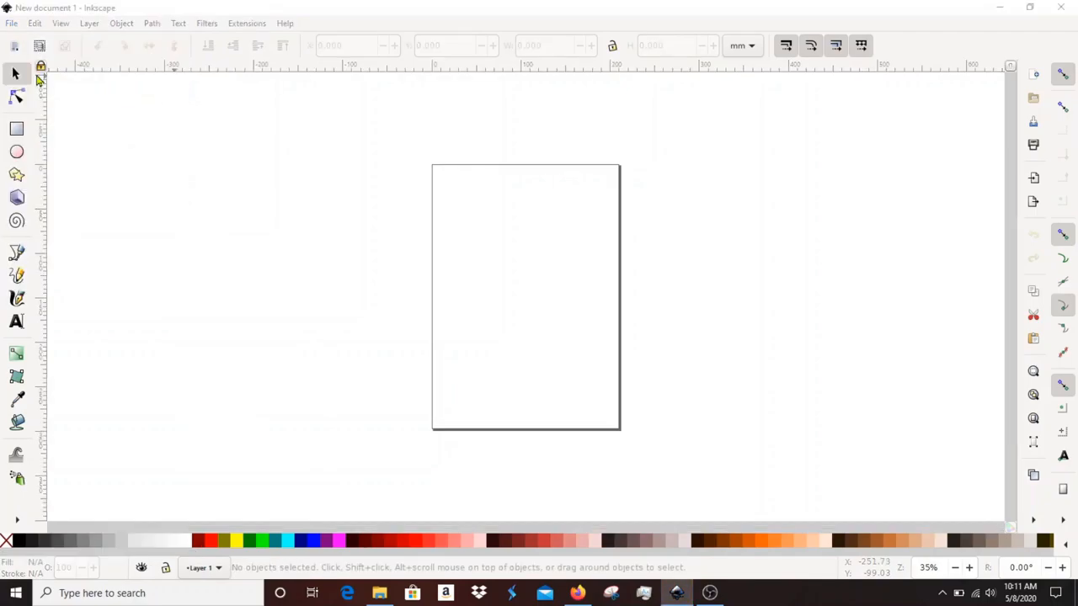
pyautogui.click(12, 23)
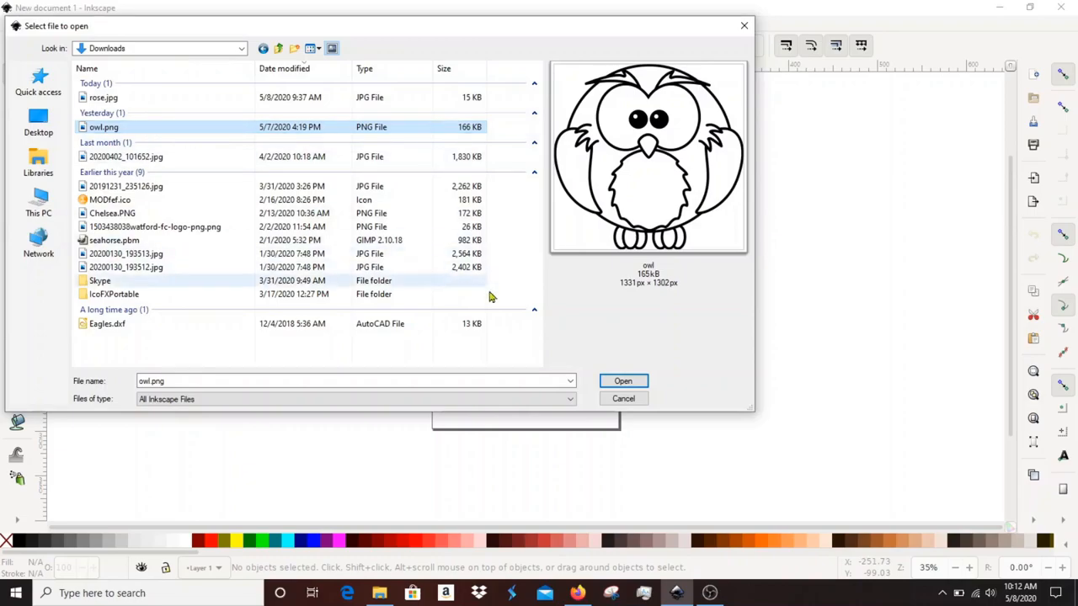
pyautogui.click(623, 380)
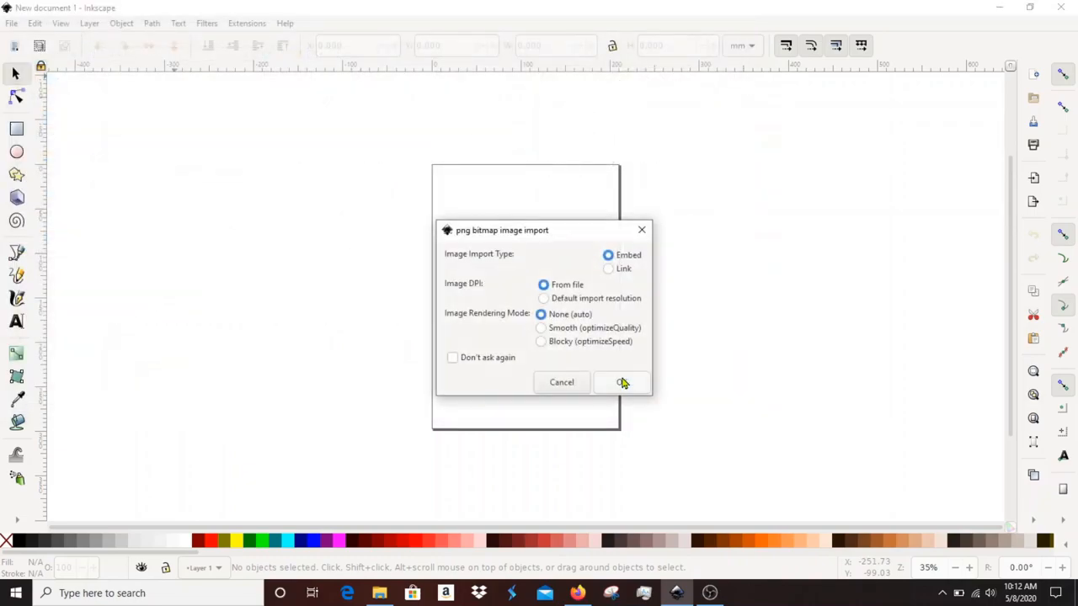
pyautogui.click(623, 383)
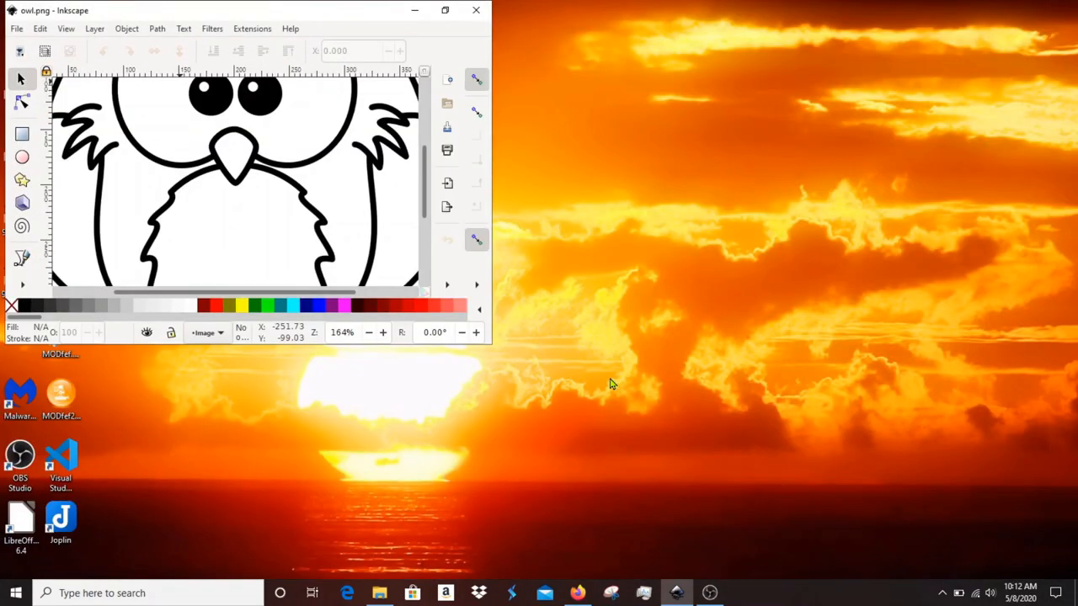
pyautogui.click(445, 10)
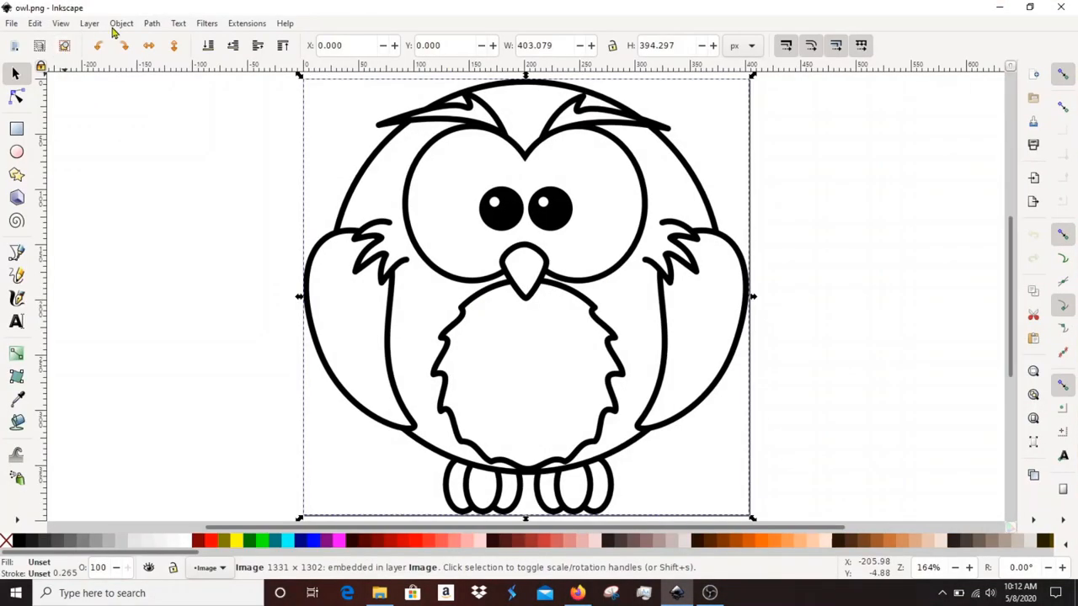
# - Preview Trace Bitmap results for Brightness cutoff and Edge detection on the owl
pyautogui.click(152, 24)
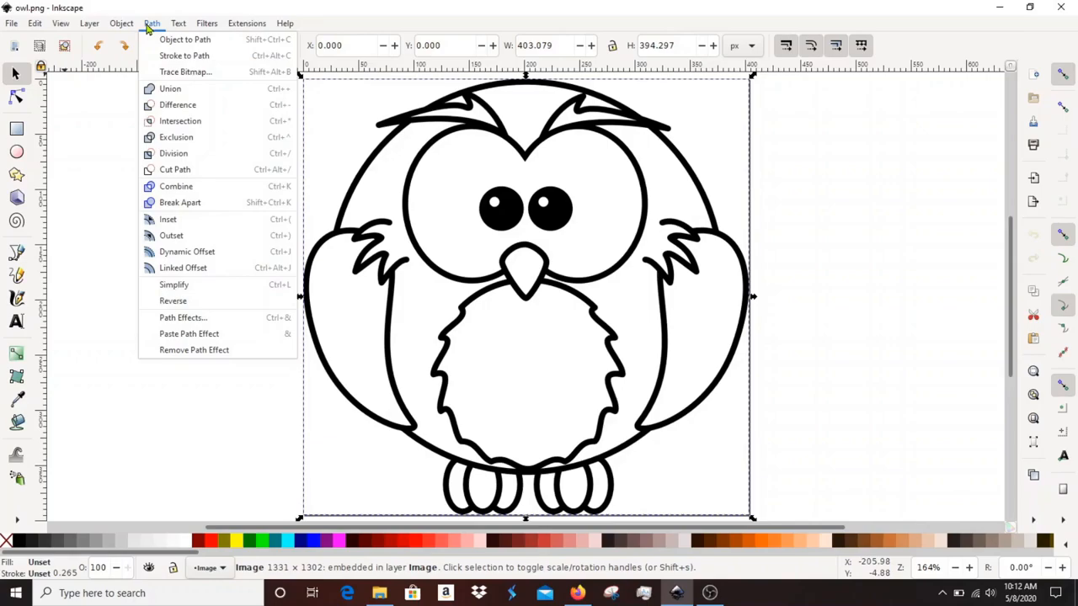
pyautogui.moveTo(185, 71)
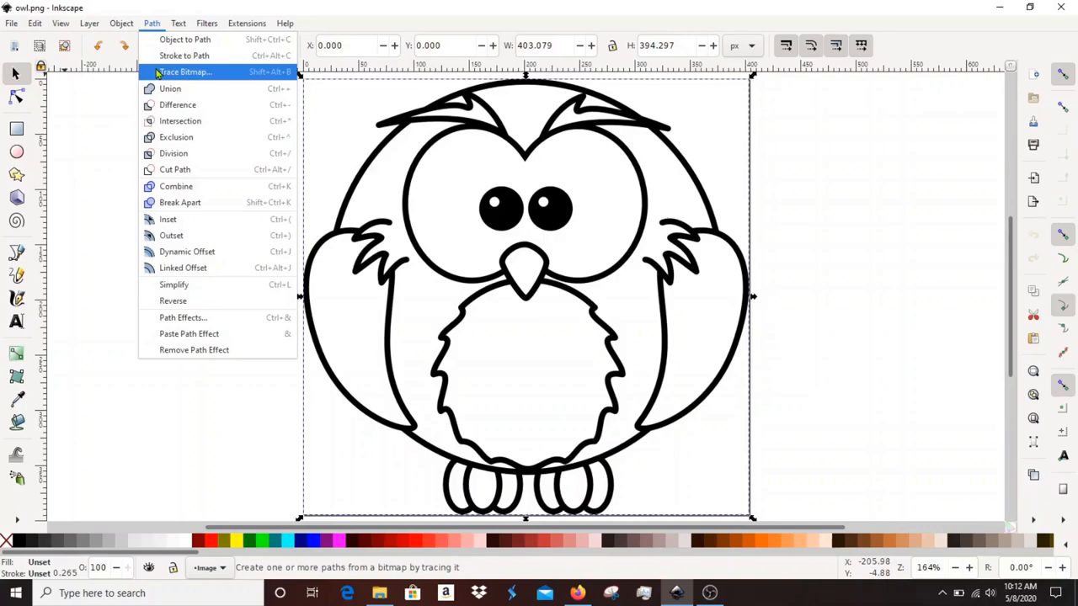
pyautogui.click(184, 71)
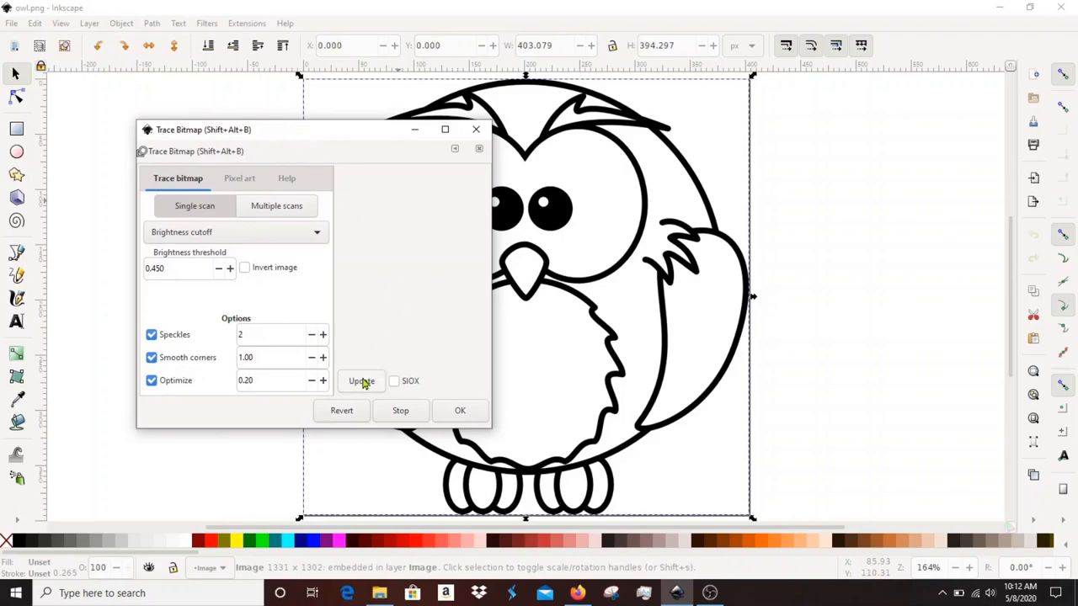
pyautogui.click(361, 381)
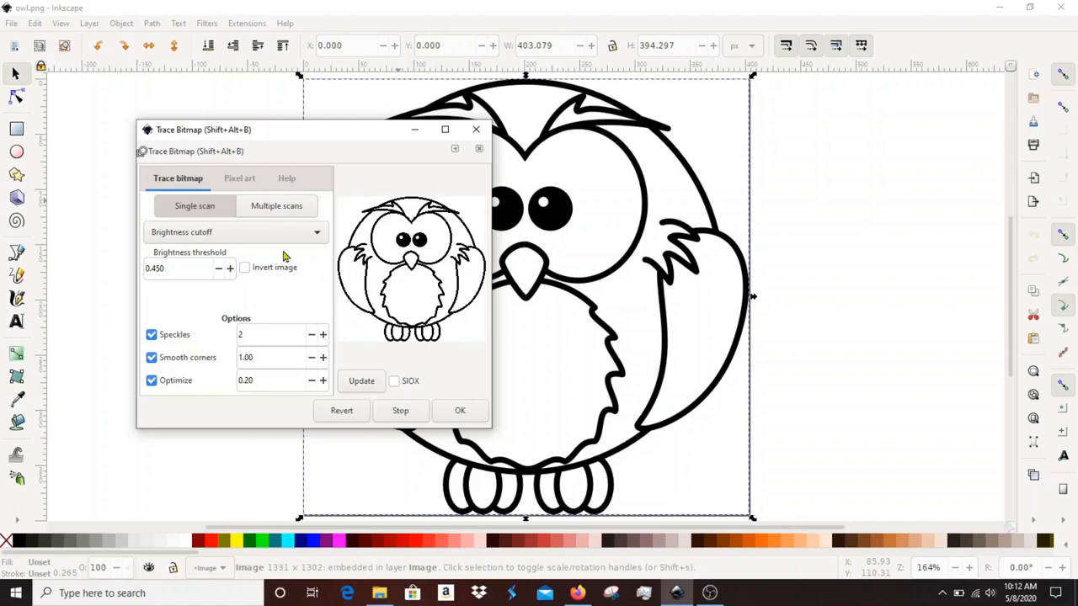
pyautogui.click(236, 232)
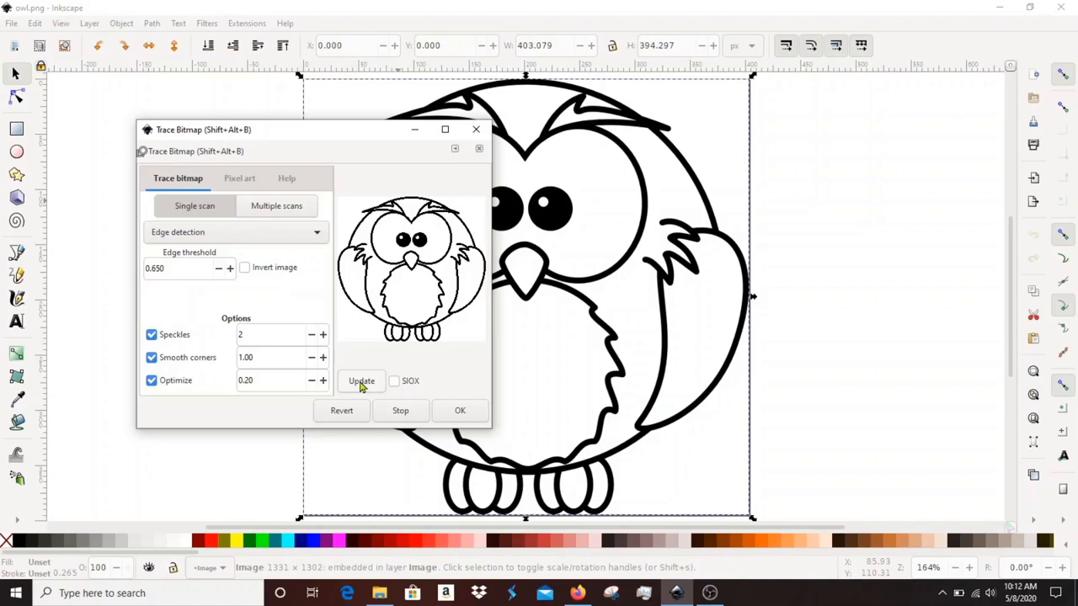
pyautogui.click(361, 381)
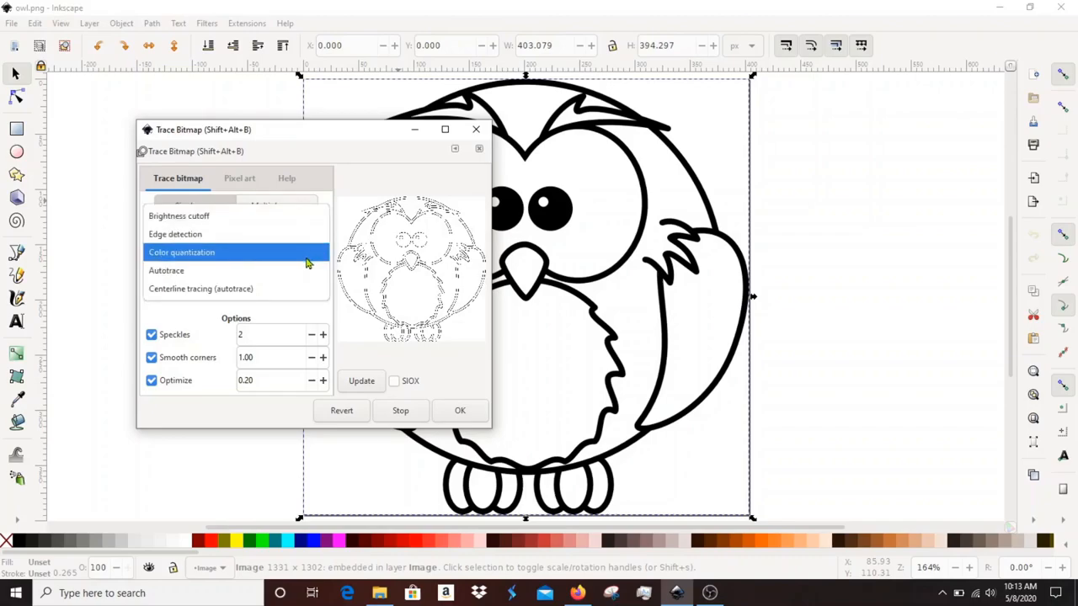
# - Trace the owl with Autotrace mode, creating the vector path over the bitmap
pyautogui.click(165, 270)
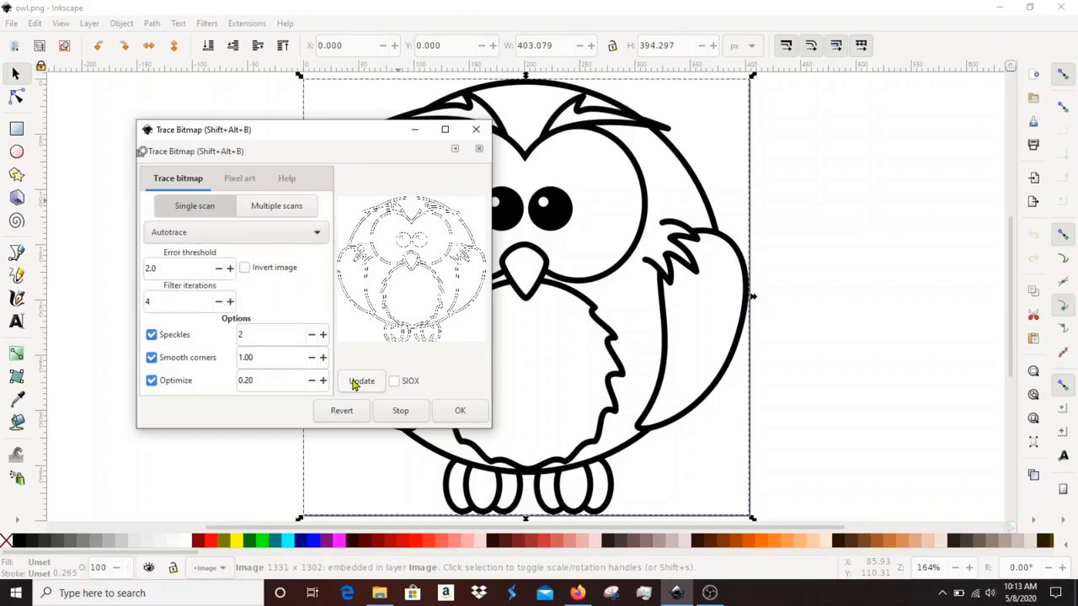
pyautogui.click(360, 380)
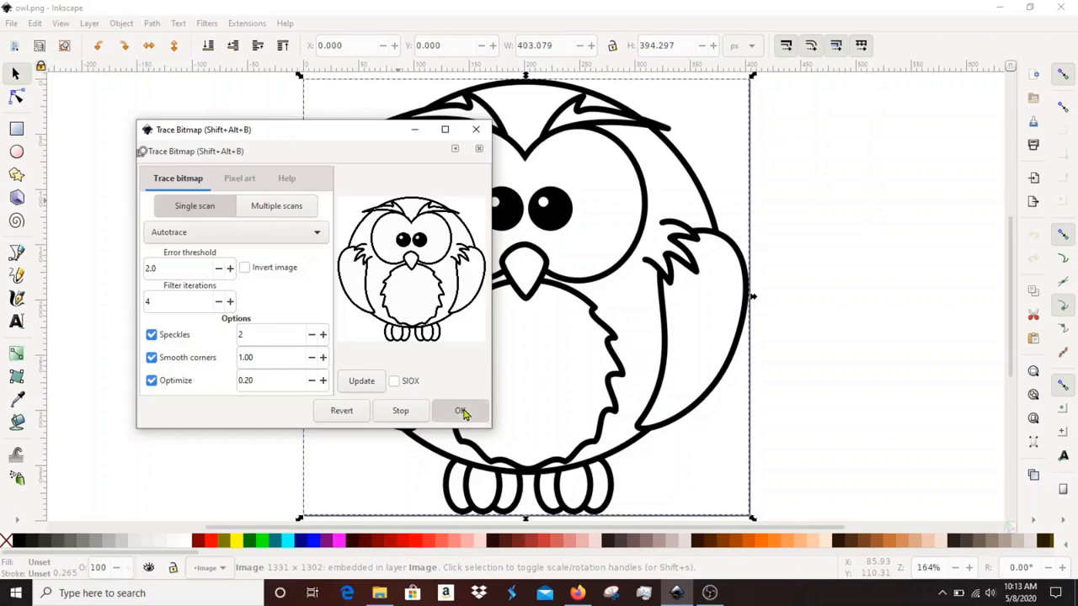
pyautogui.click(460, 410)
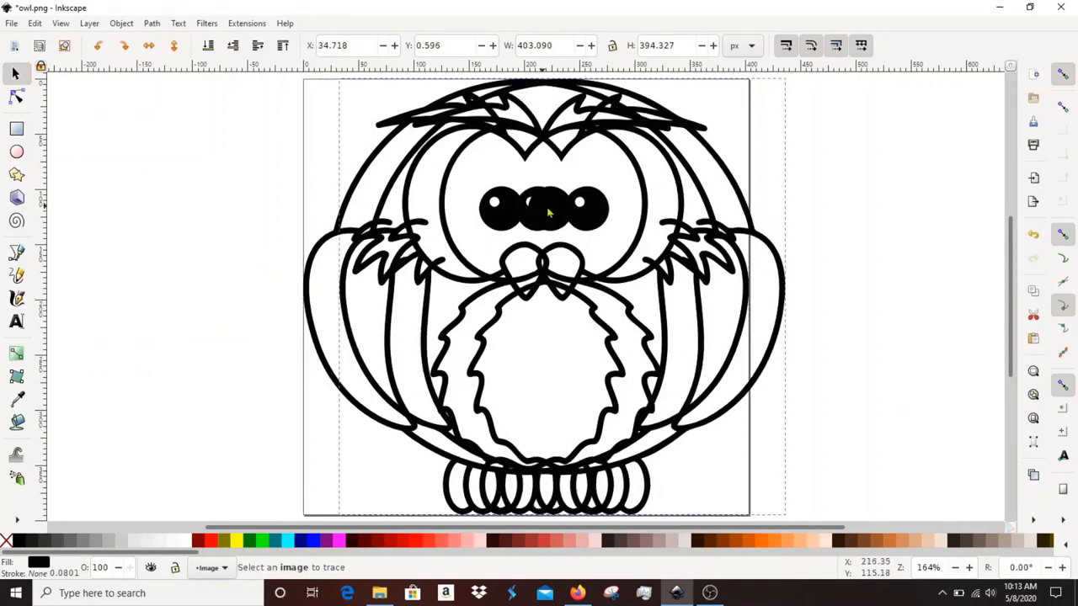
# - Move the traced owl aside, delete the bitmap and resize the page to the owl path
pyautogui.moveTo(542, 211); pyautogui.dragTo(699, 210)
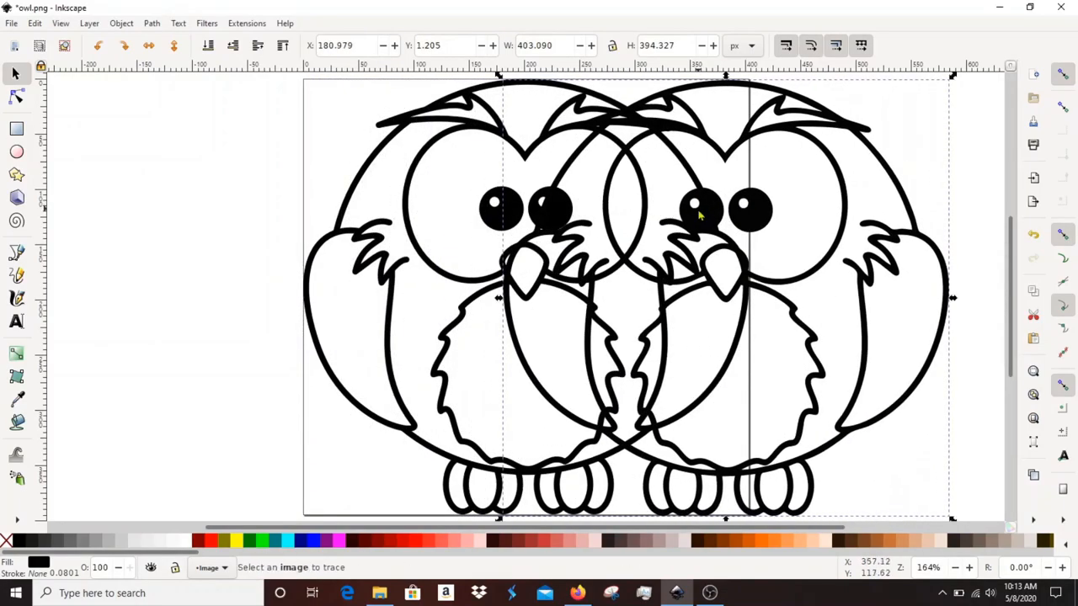
pyautogui.moveTo(177, 171)
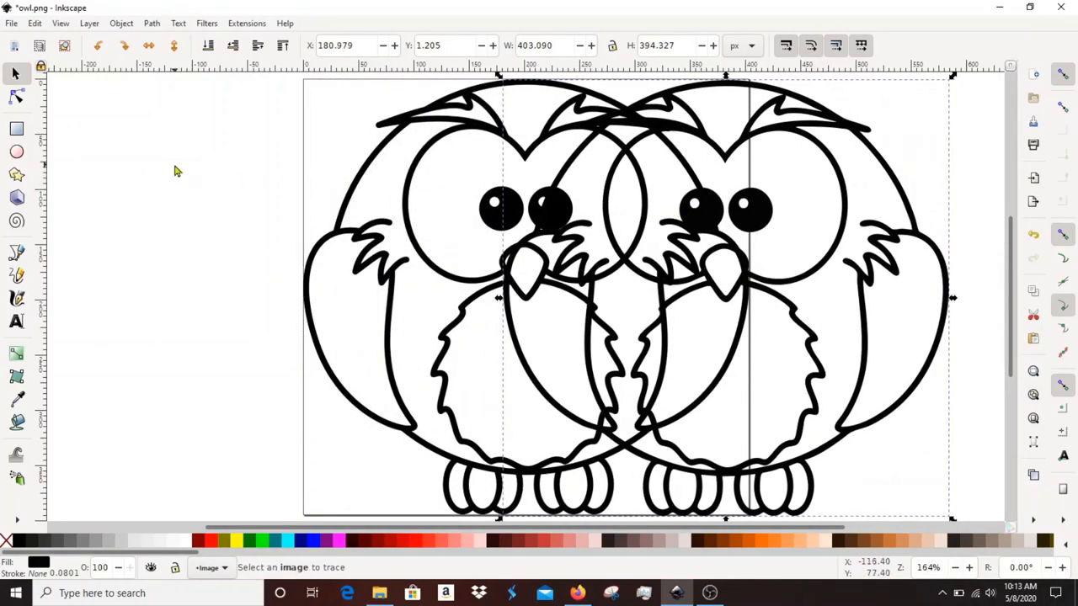
pyautogui.click(15, 96)
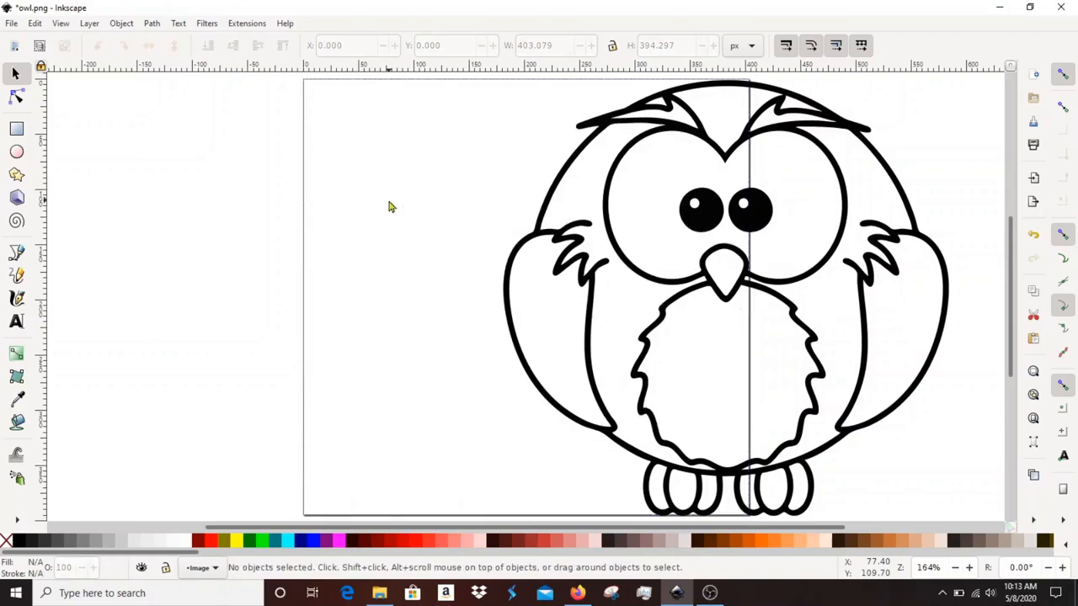
pyautogui.moveTo(913, 283)
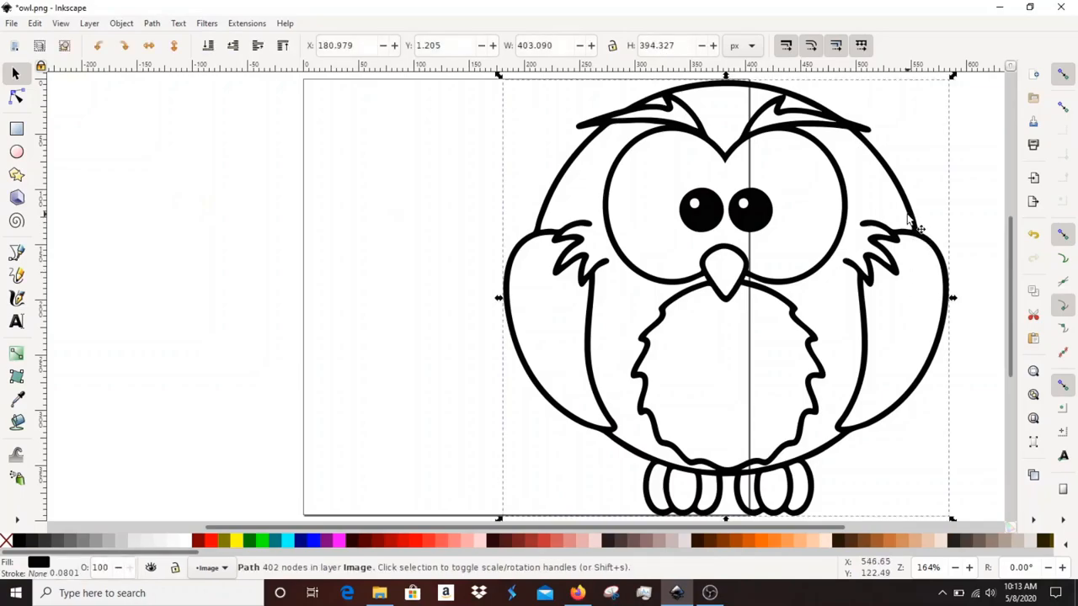
pyautogui.click(99, 45)
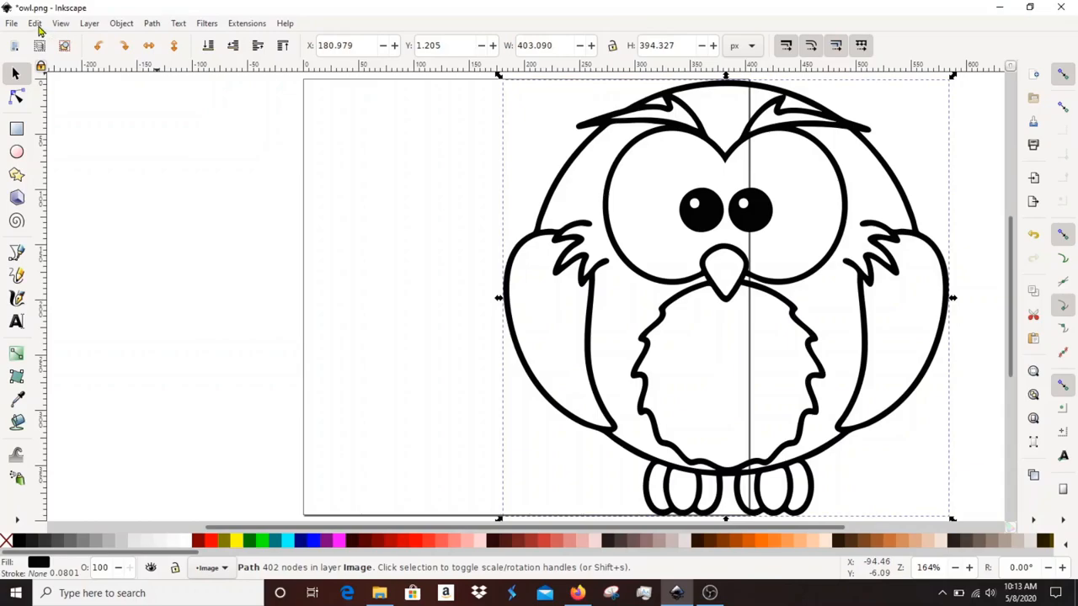
pyautogui.click(34, 23)
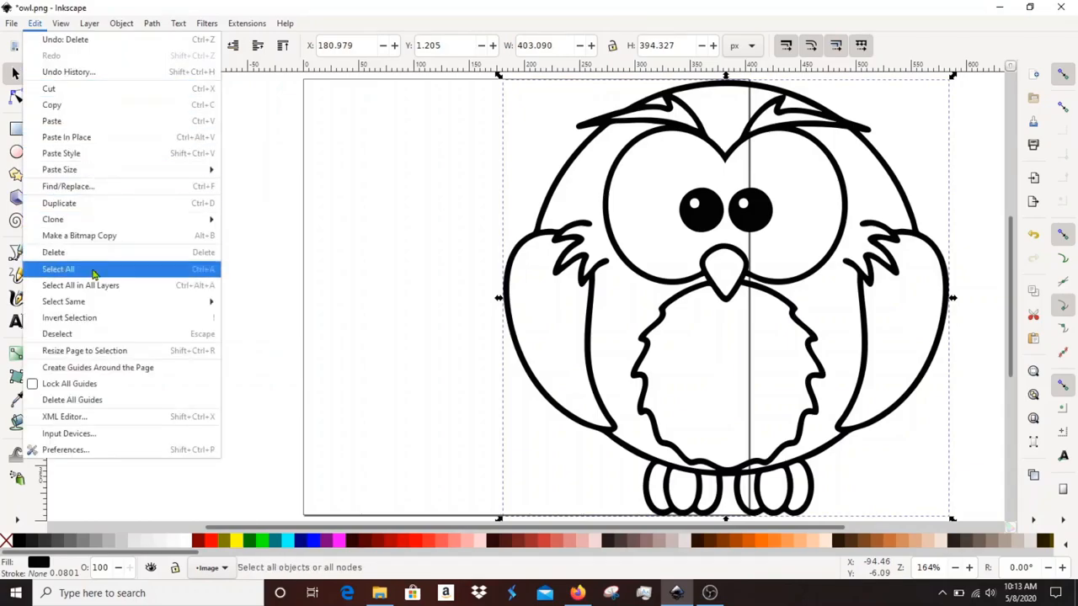
pyautogui.moveTo(84, 350)
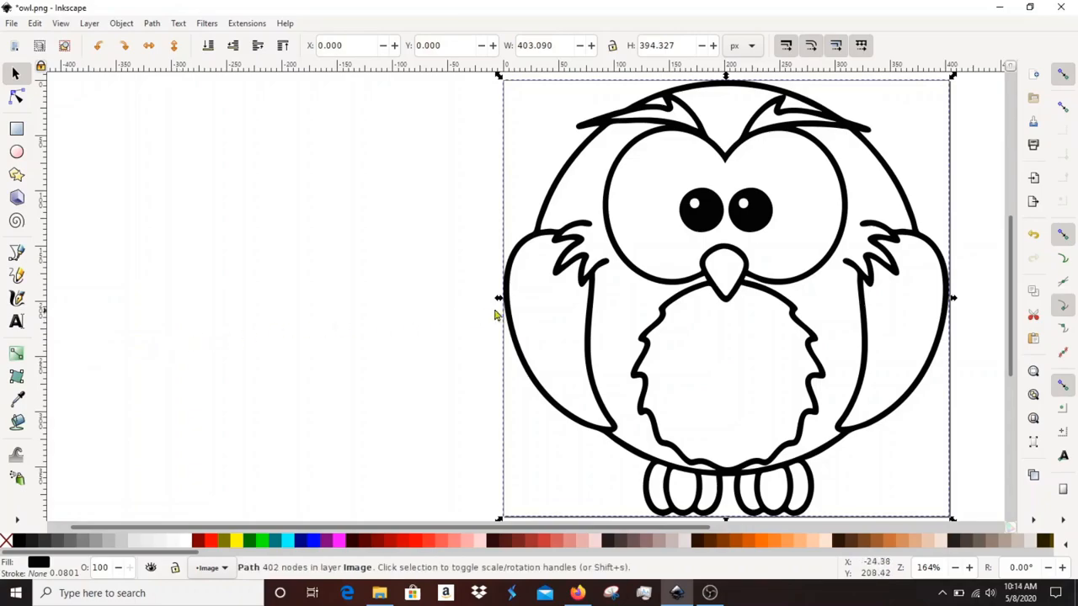
# - Apply Path > Simplify to the traced owl to cut its node count sharply
pyautogui.click(17, 95)
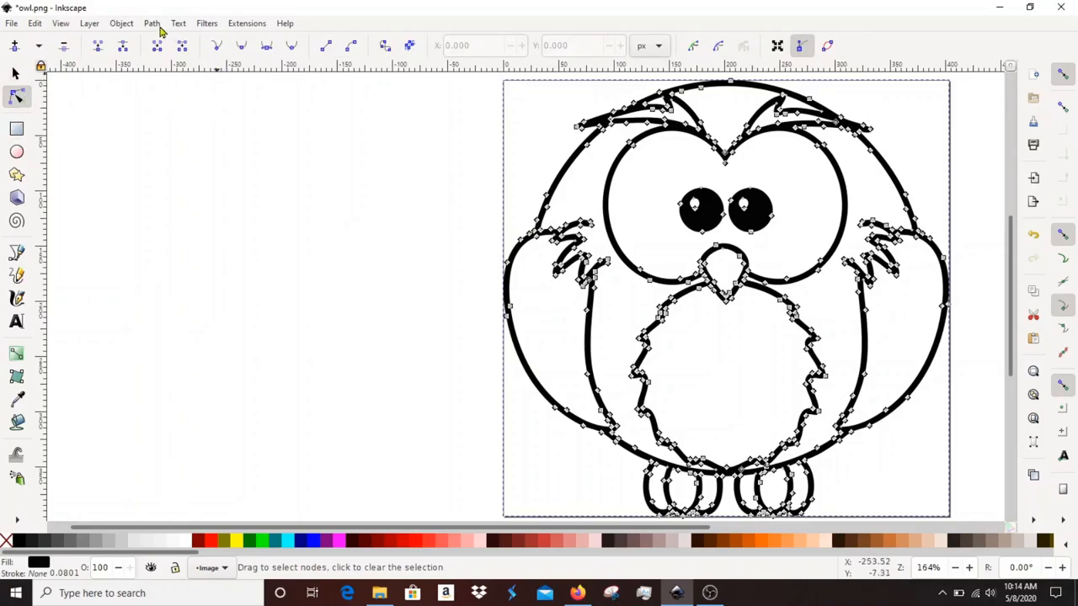
pyautogui.click(151, 23)
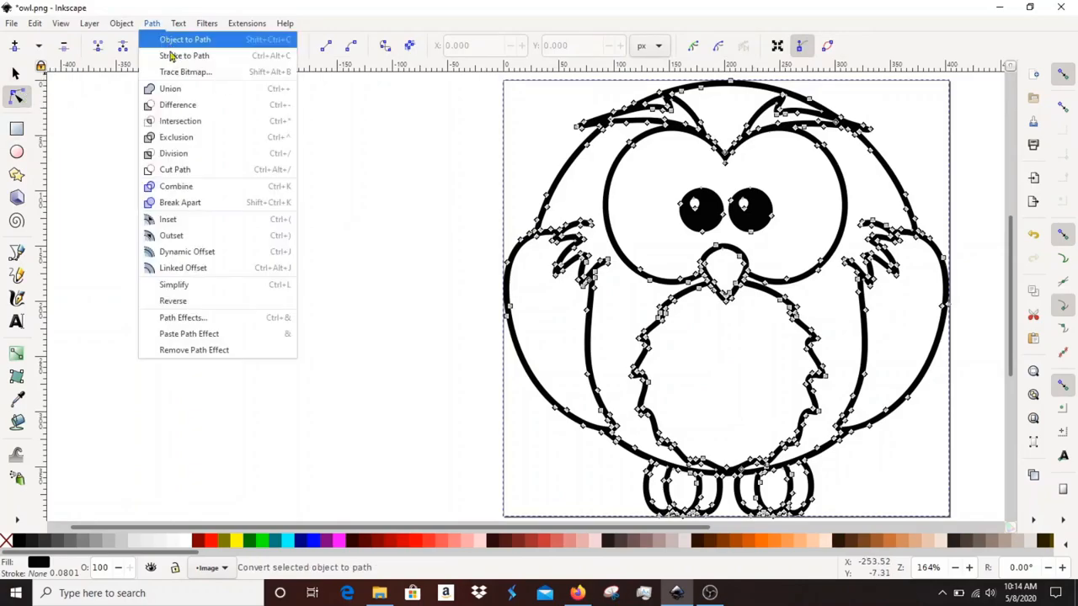
pyautogui.moveTo(173, 285)
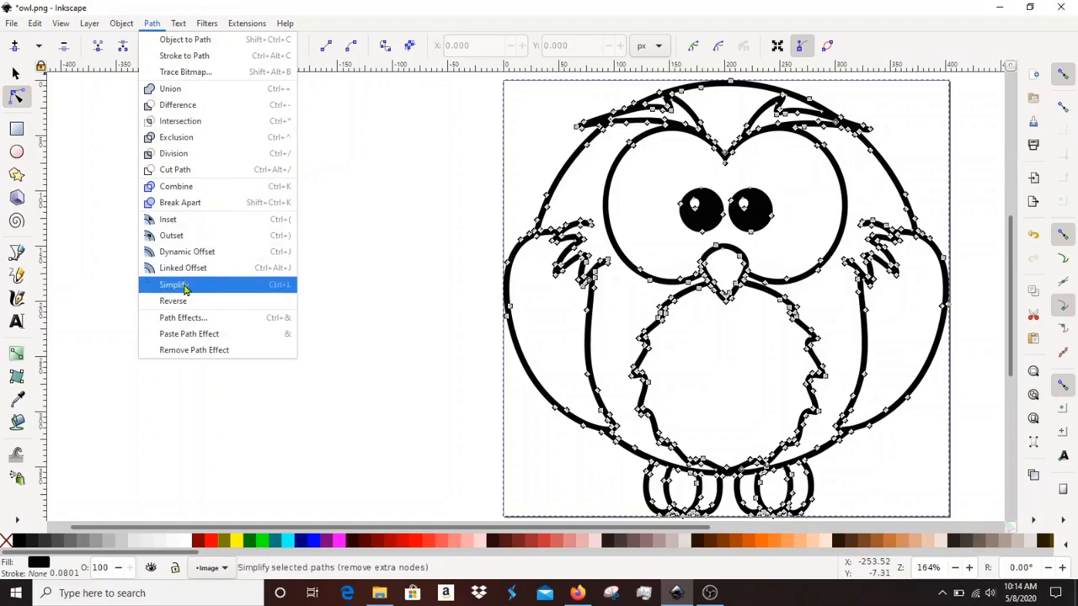
pyautogui.click(172, 284)
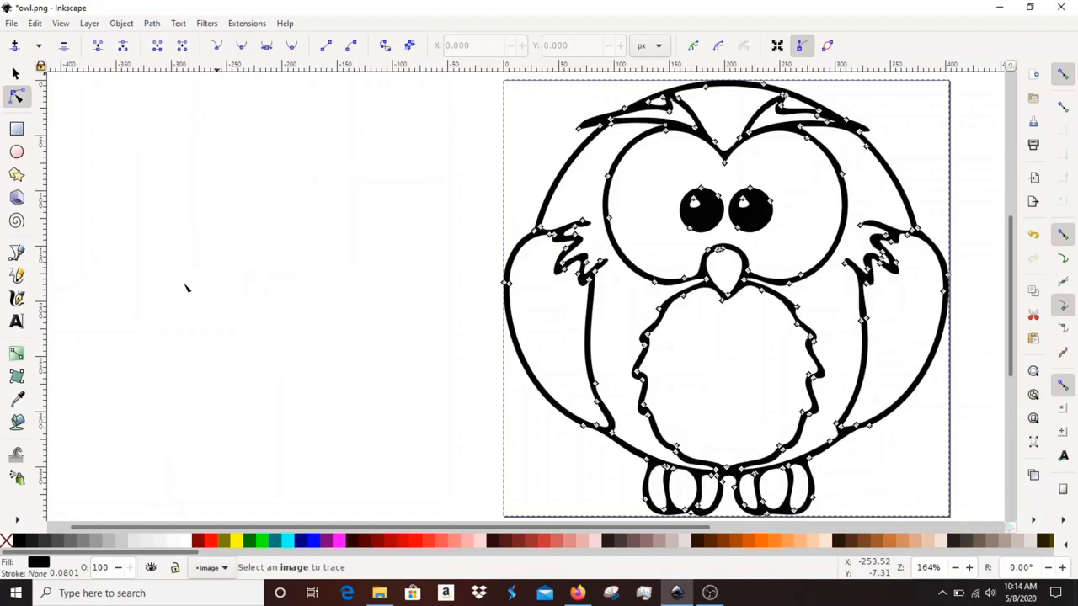
pyautogui.moveTo(316, 293)
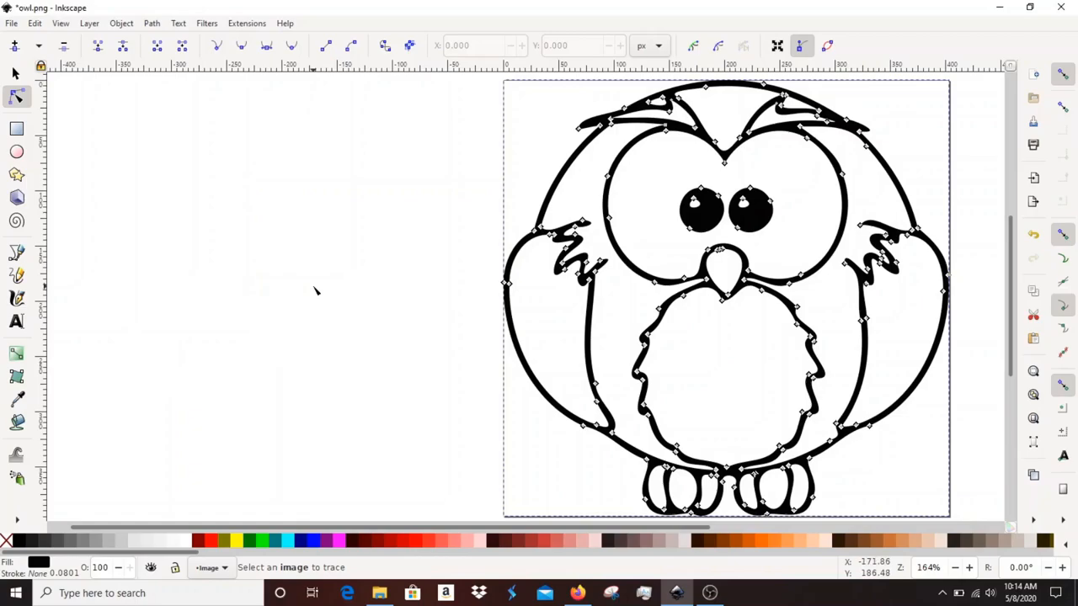
pyautogui.moveTo(296, 202)
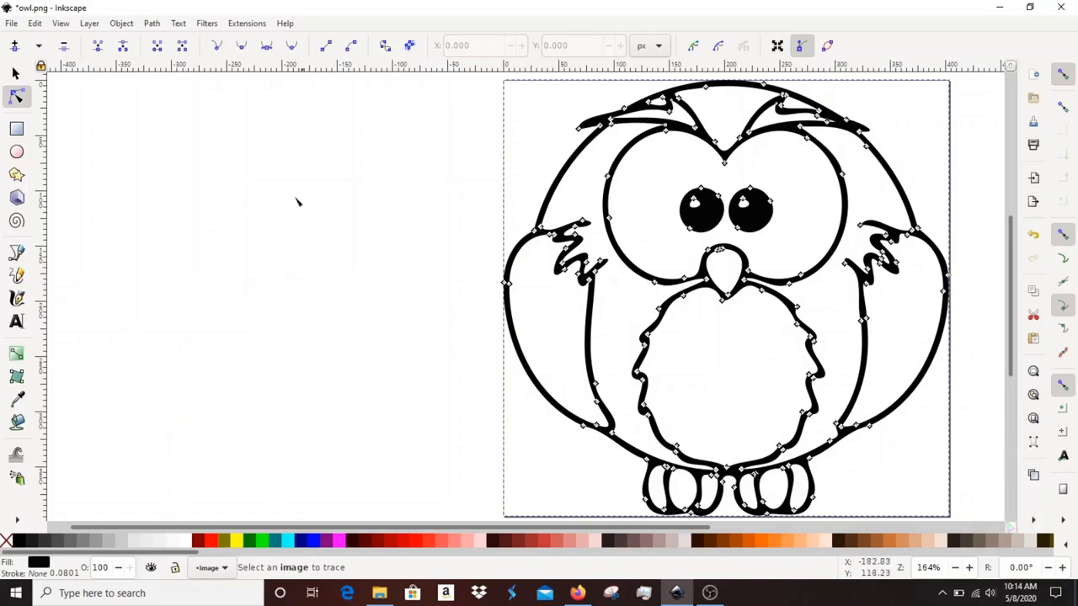
pyautogui.moveTo(150, 115)
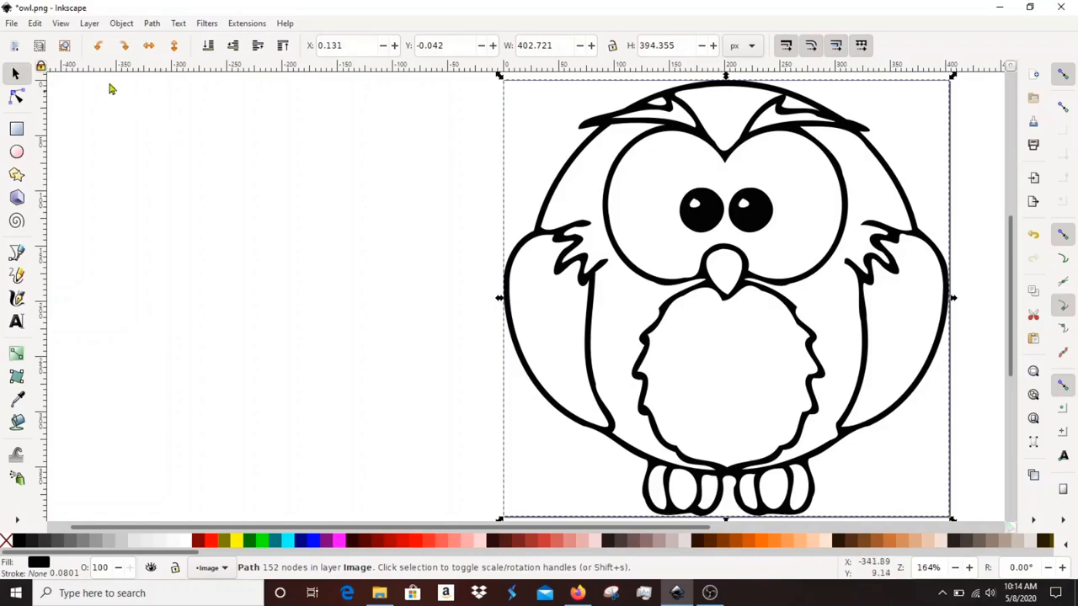
# - Save the owl as owl.svg in Plain SVG format in the InkscapeToFusion folder
pyautogui.click(11, 24)
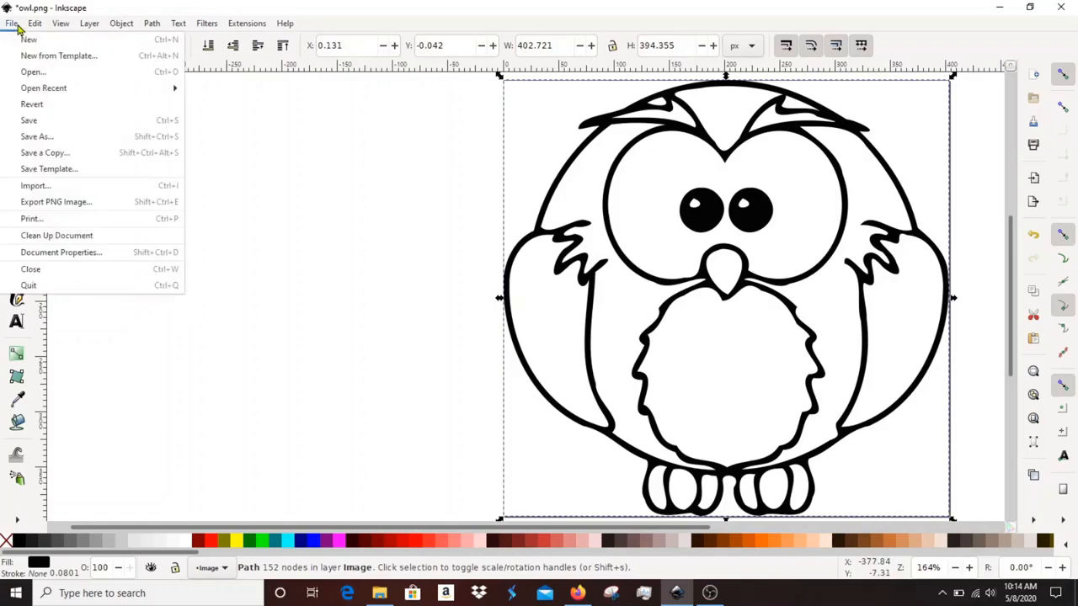
pyautogui.moveTo(28, 121)
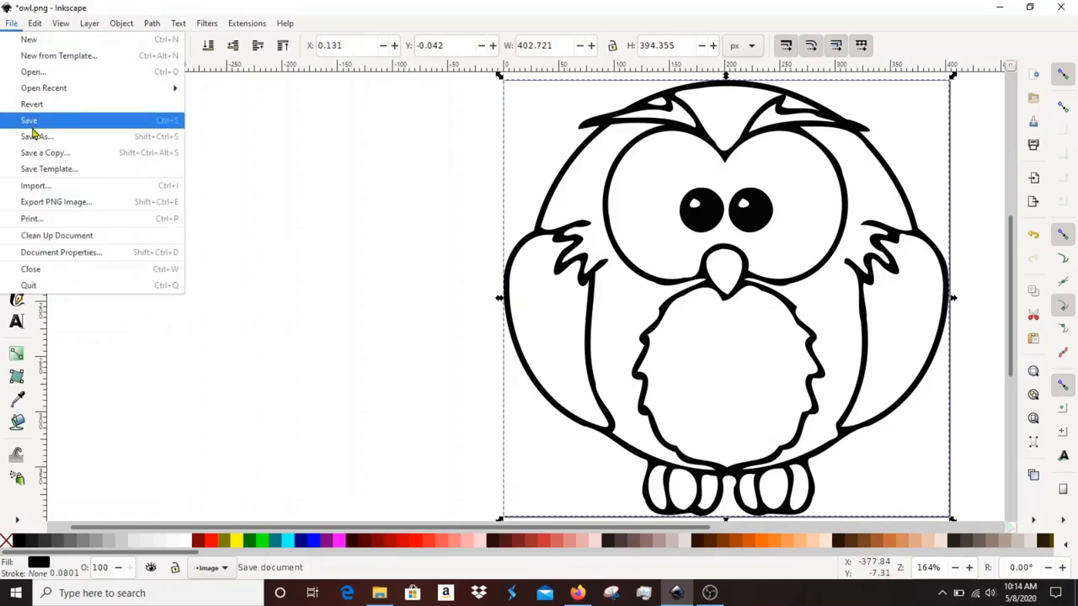
pyautogui.moveTo(38, 134)
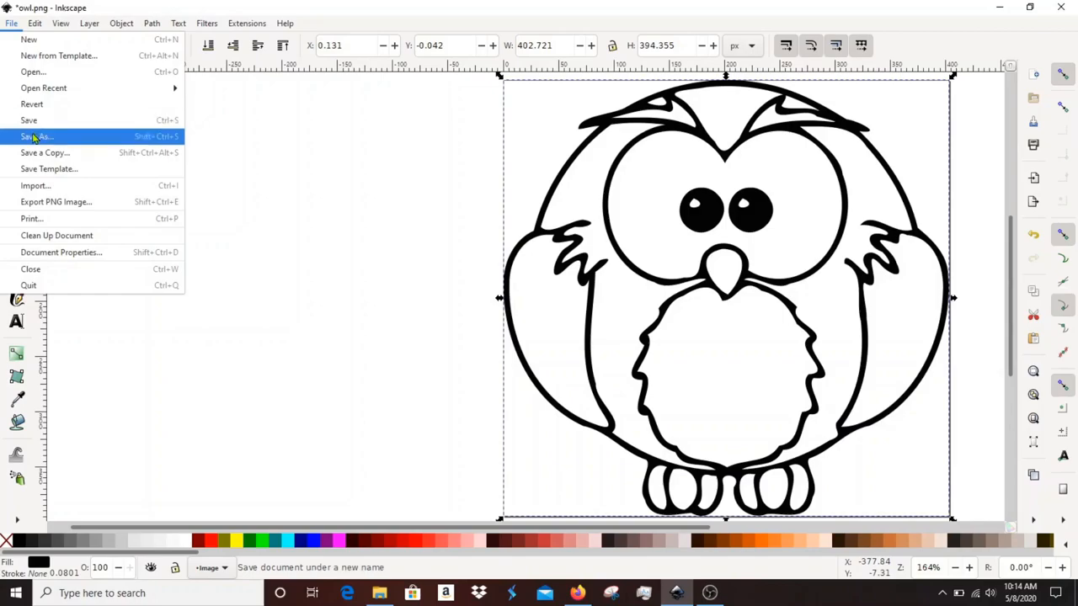
pyautogui.click(37, 136)
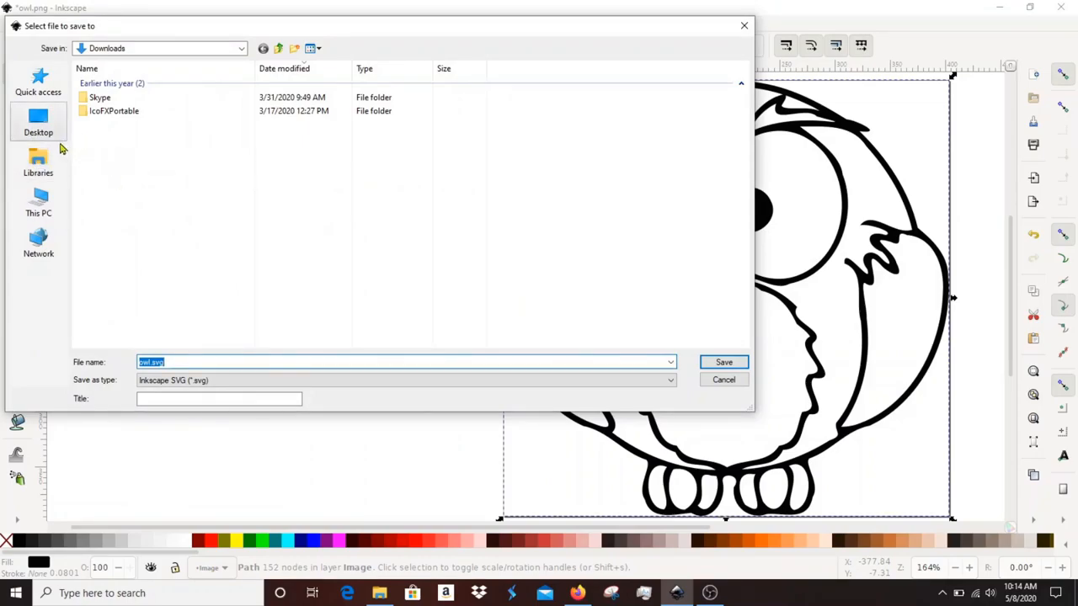
pyautogui.click(37, 160)
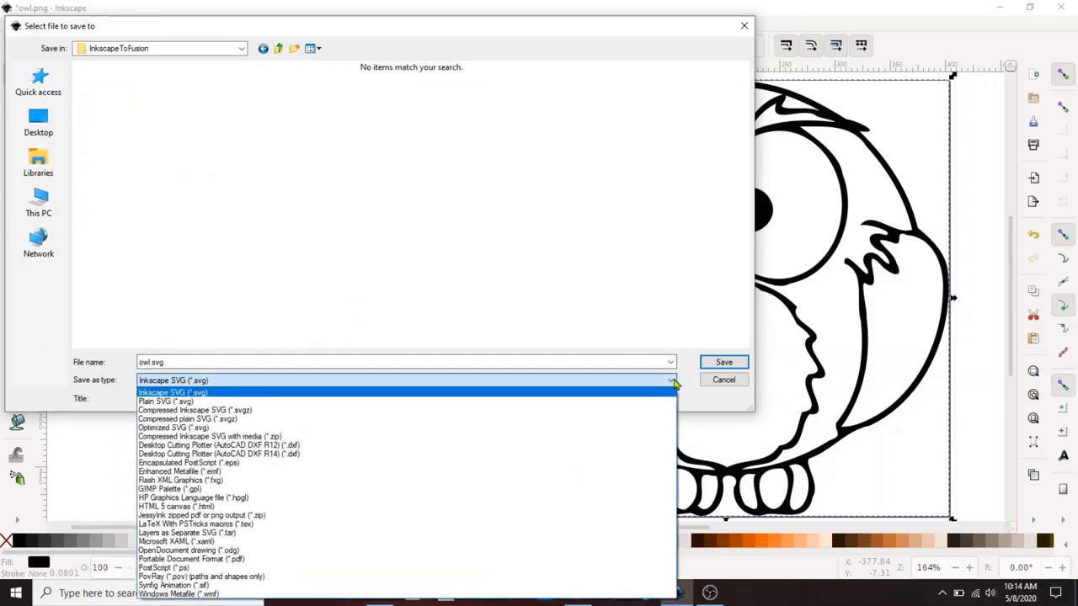
pyautogui.moveTo(654, 395)
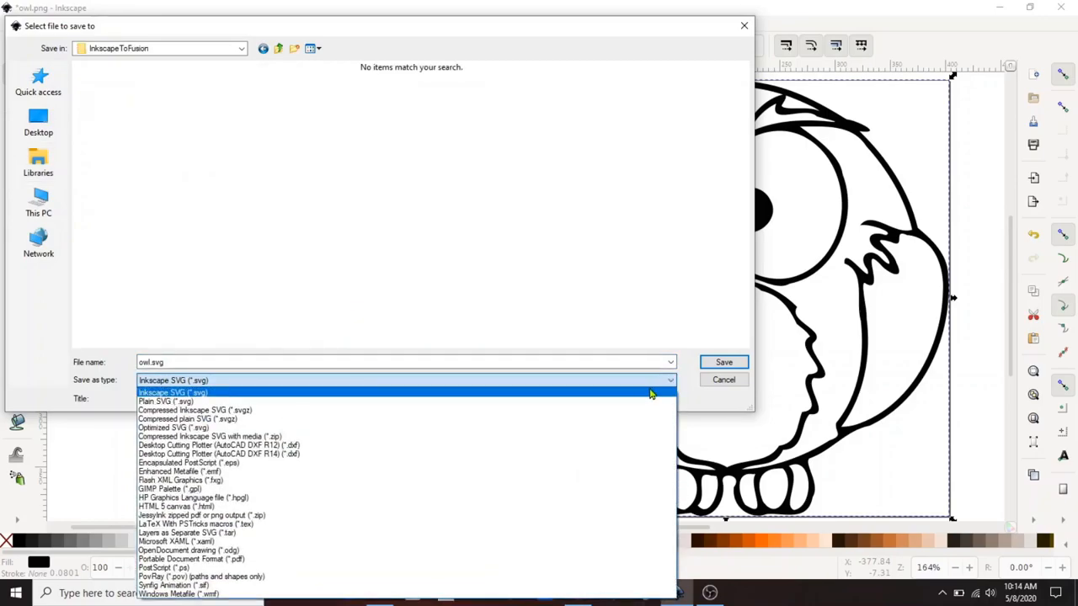
pyautogui.moveTo(183, 401)
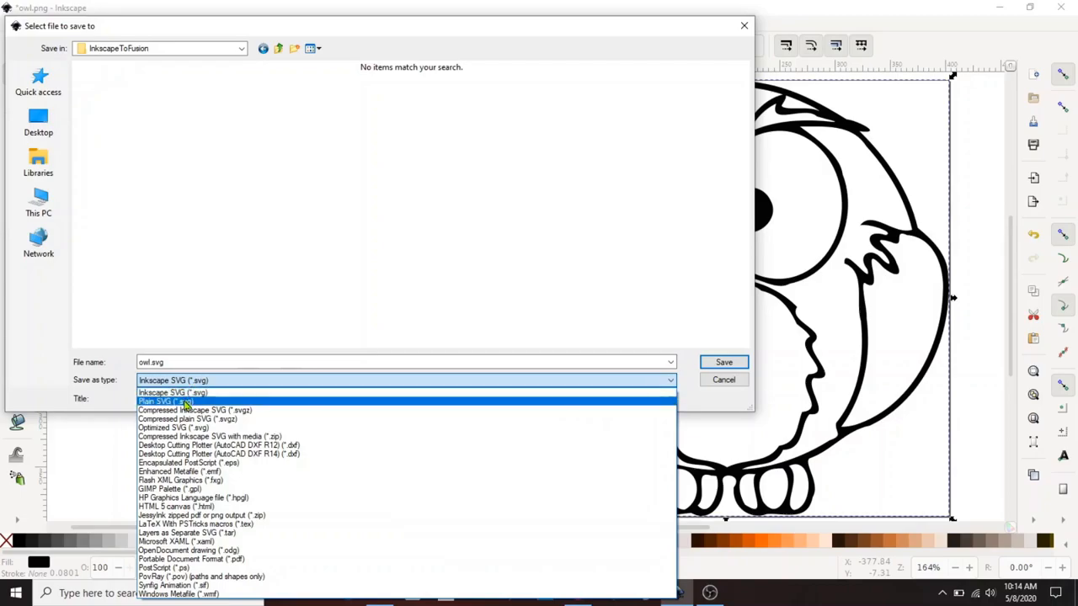
pyautogui.click(165, 401)
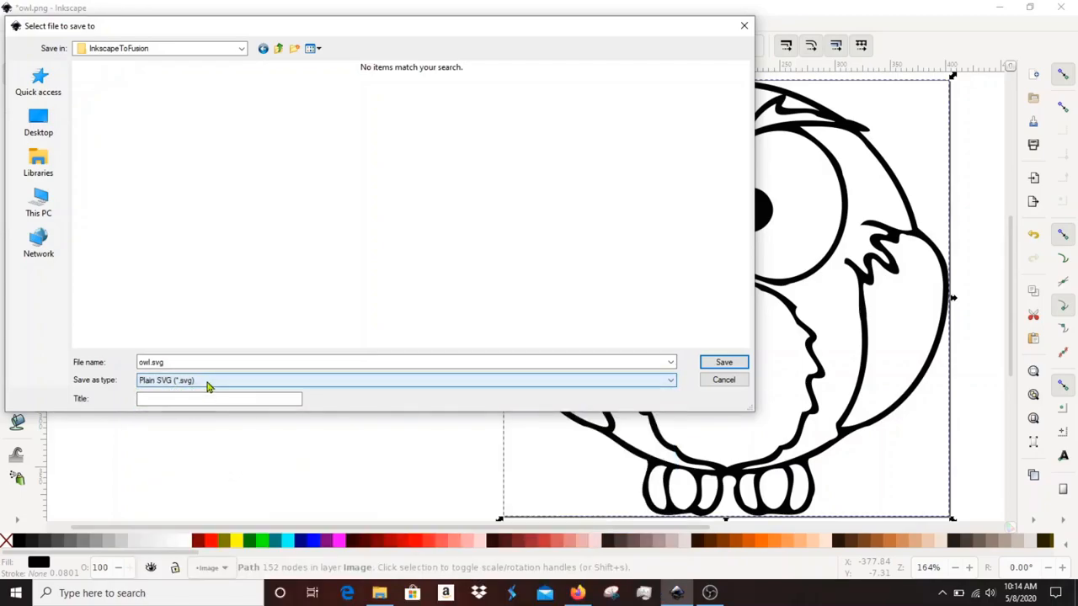
pyautogui.moveTo(374, 386)
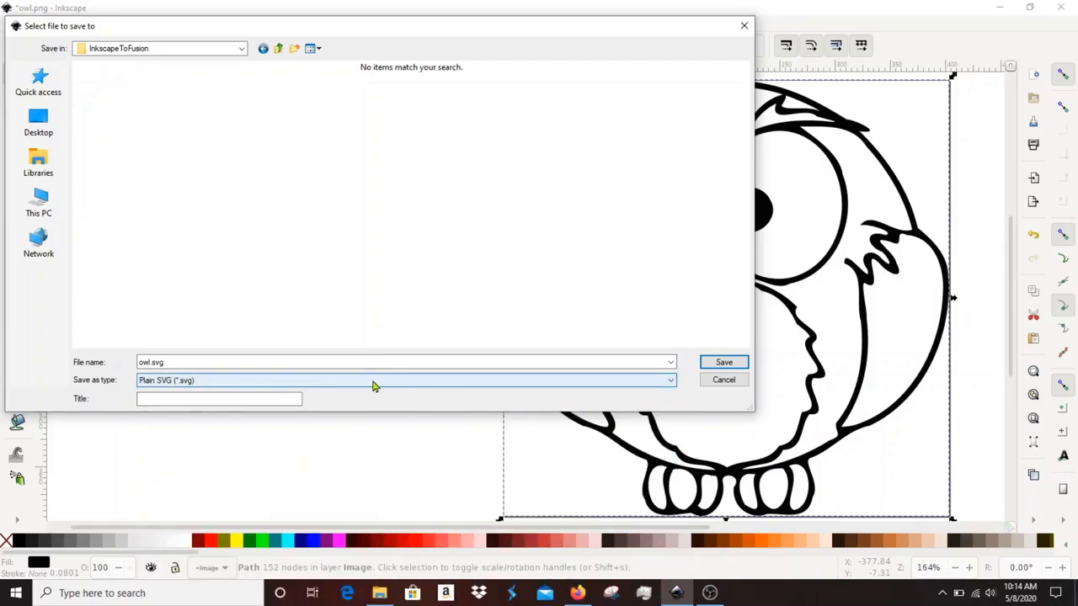
pyautogui.moveTo(396, 385)
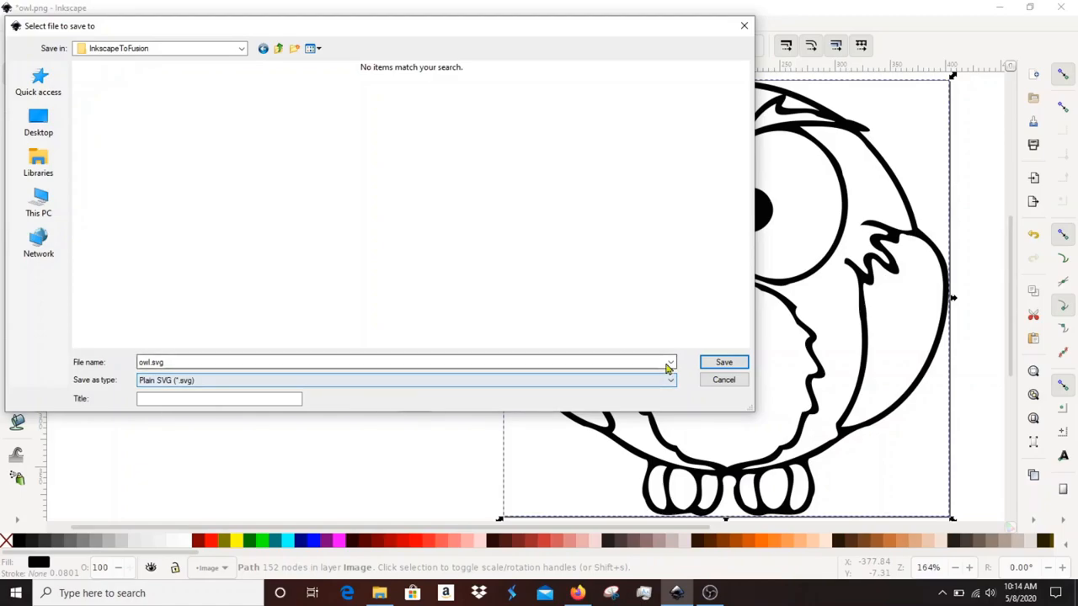
pyautogui.moveTo(724, 362)
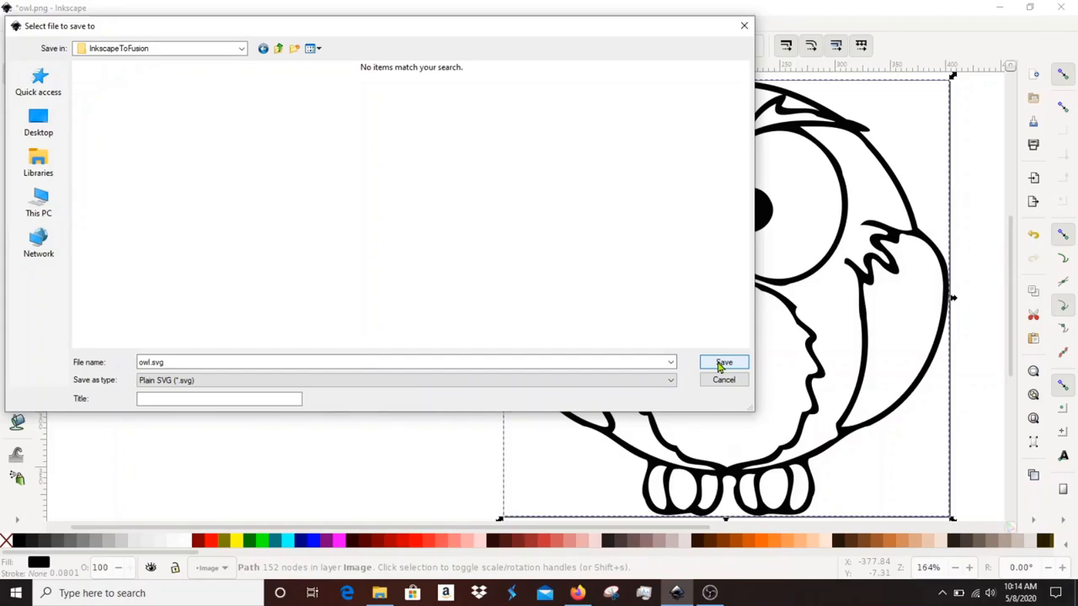
pyautogui.click(724, 362)
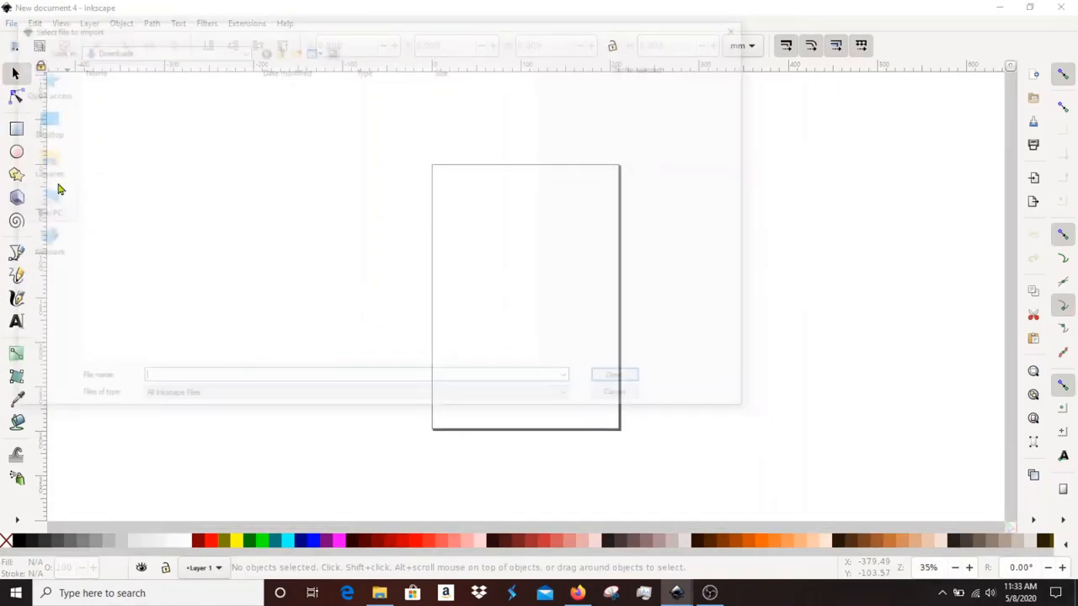
# - Import rose.jpg as an embedded image, centre it on the page and zoom in
pyautogui.click(102, 96)
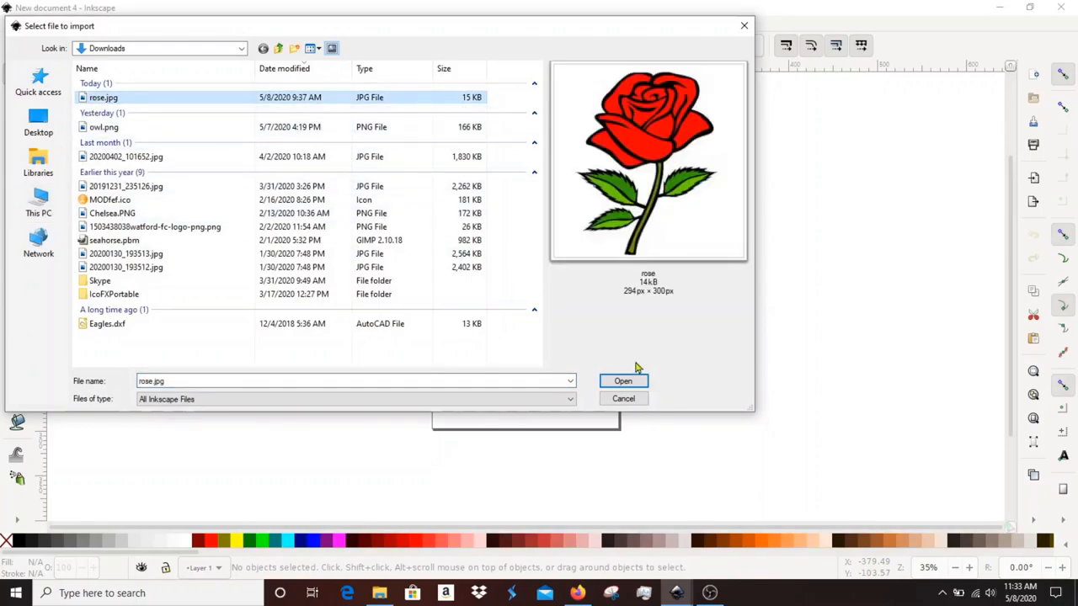
pyautogui.click(623, 381)
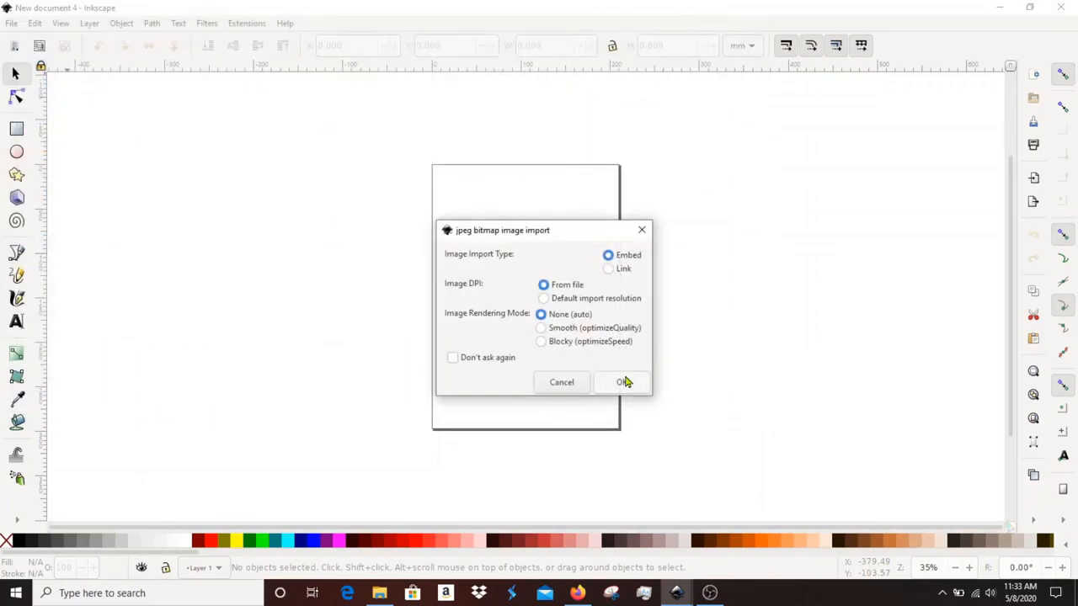
pyautogui.click(623, 381)
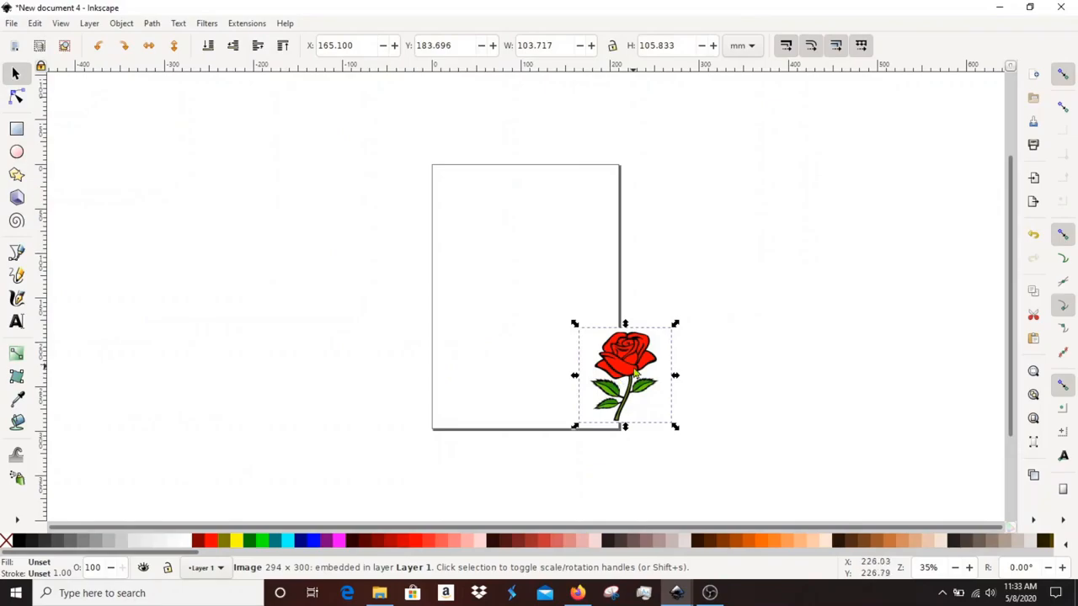
pyautogui.moveTo(625, 374); pyautogui.dragTo(525, 288)
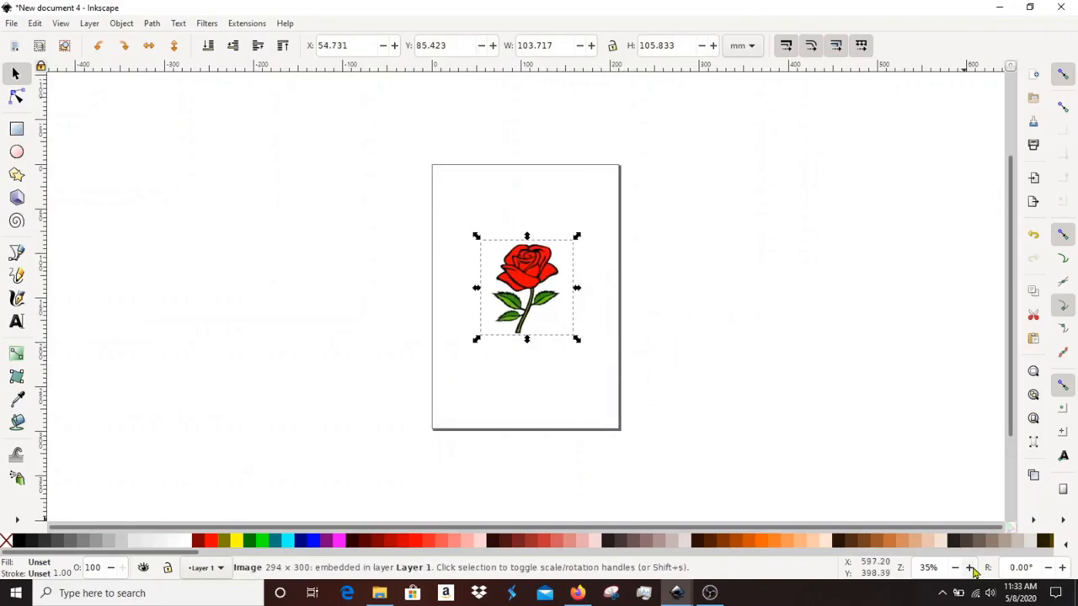
pyautogui.click(970, 566)
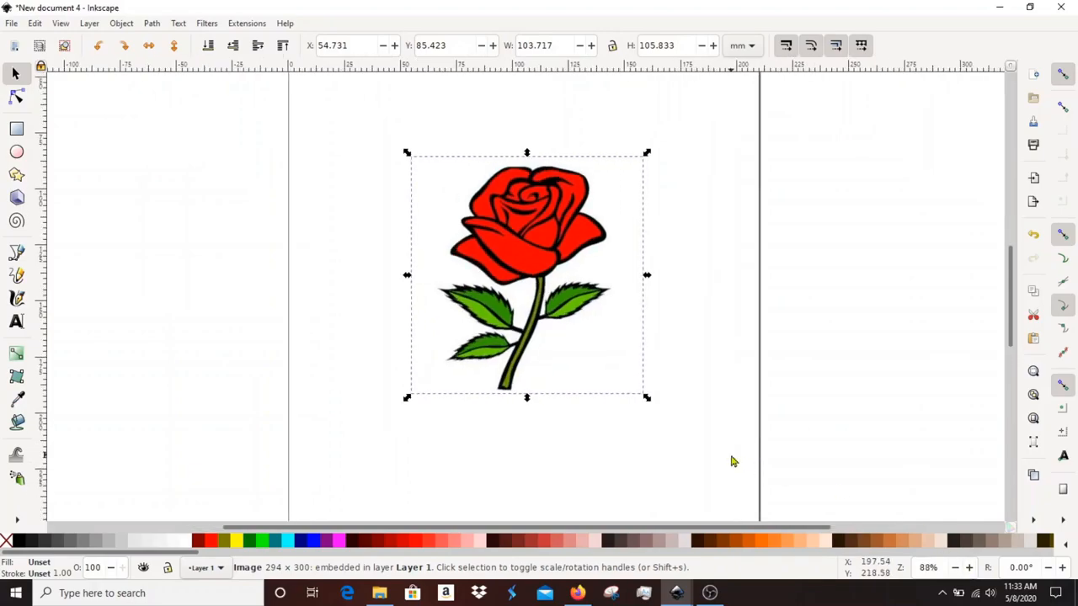
# - Trace the rose with Multiple scans in Colors and drag the result to the right
pyautogui.click(151, 24)
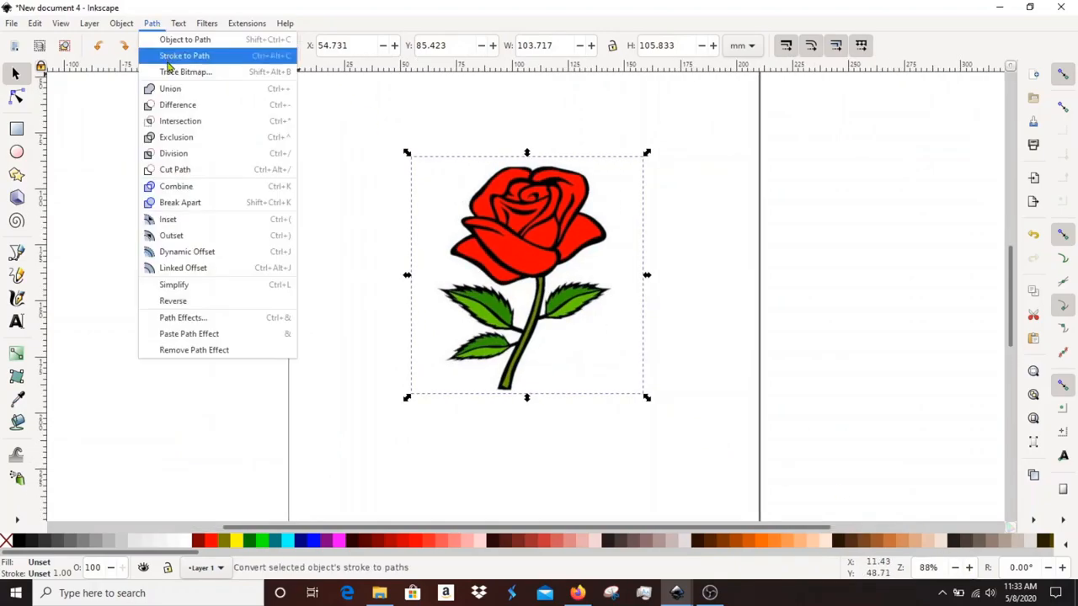
pyautogui.click(186, 70)
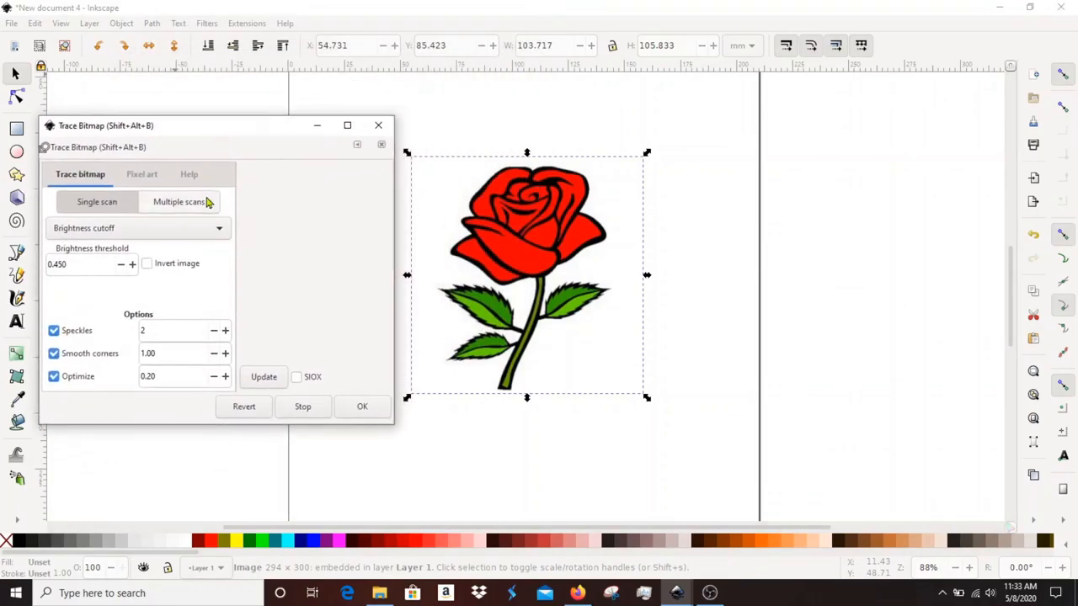
pyautogui.click(178, 202)
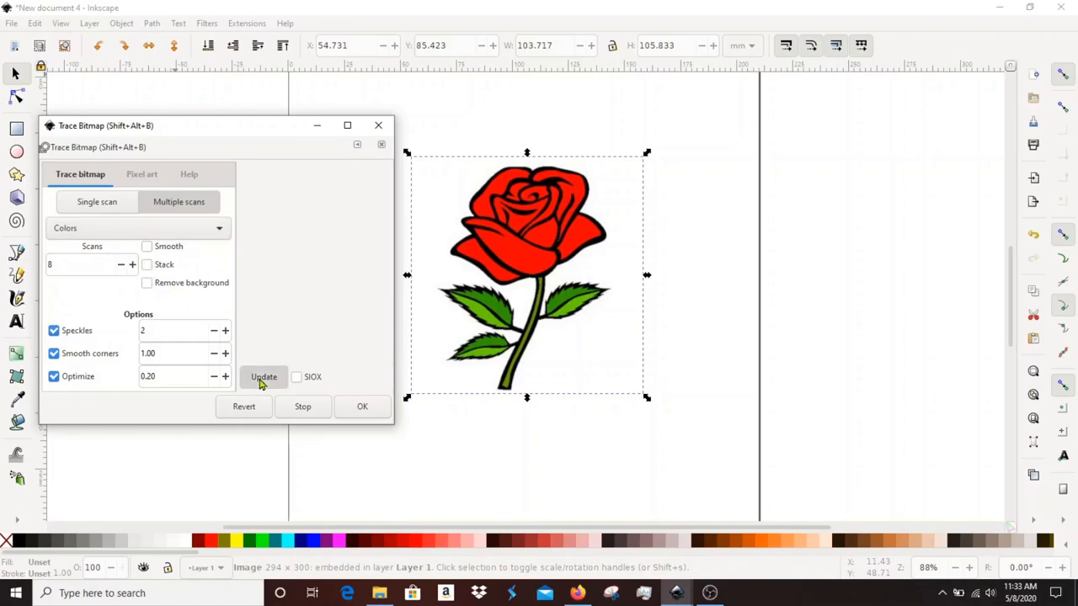
pyautogui.click(263, 377)
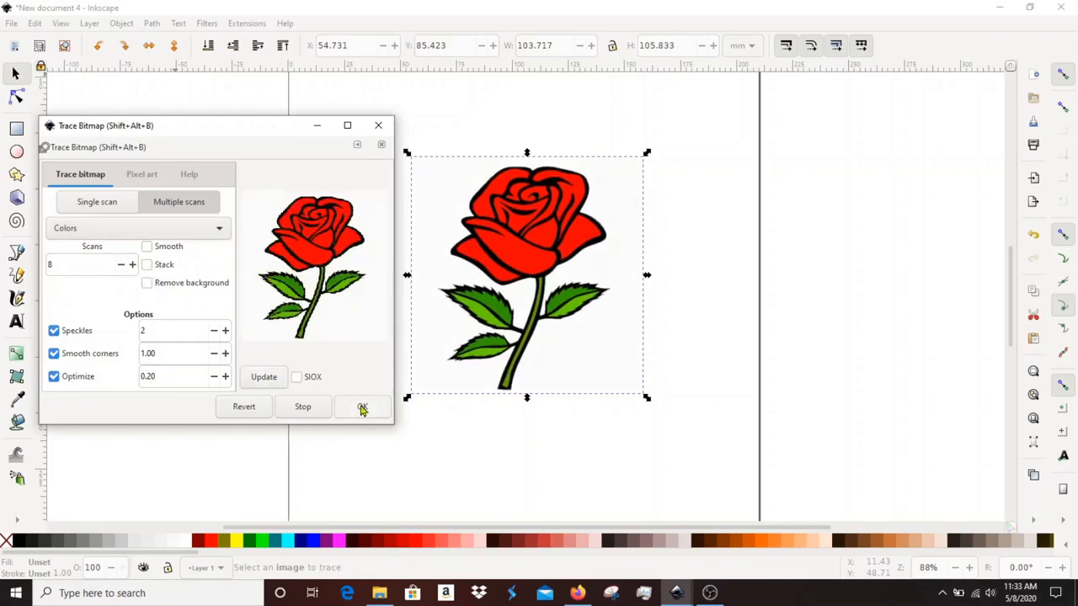
pyautogui.click(362, 406)
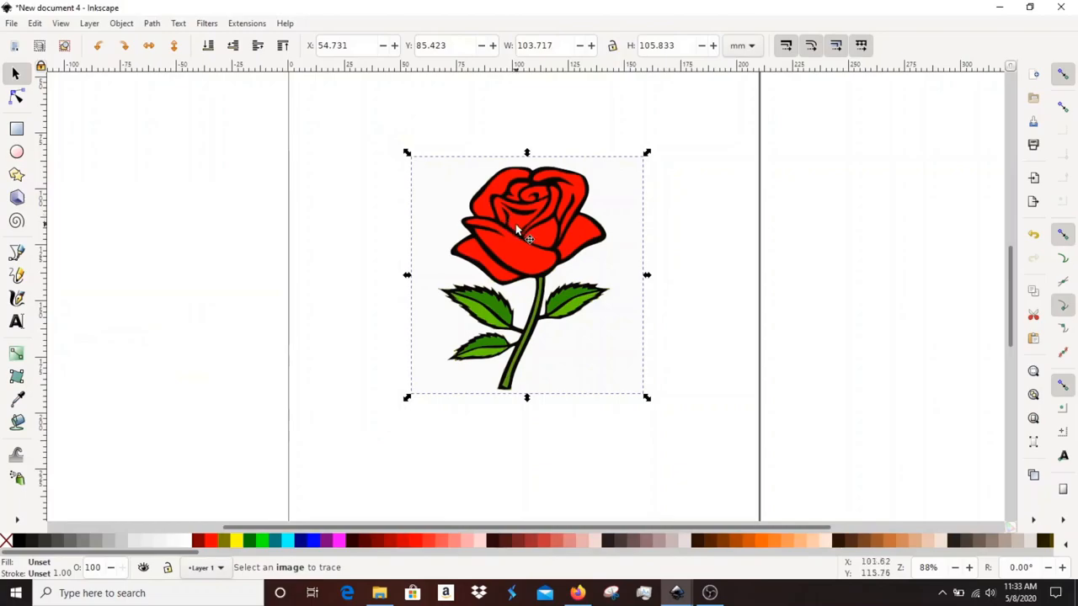
pyautogui.moveTo(529, 240); pyautogui.dragTo(856, 244)
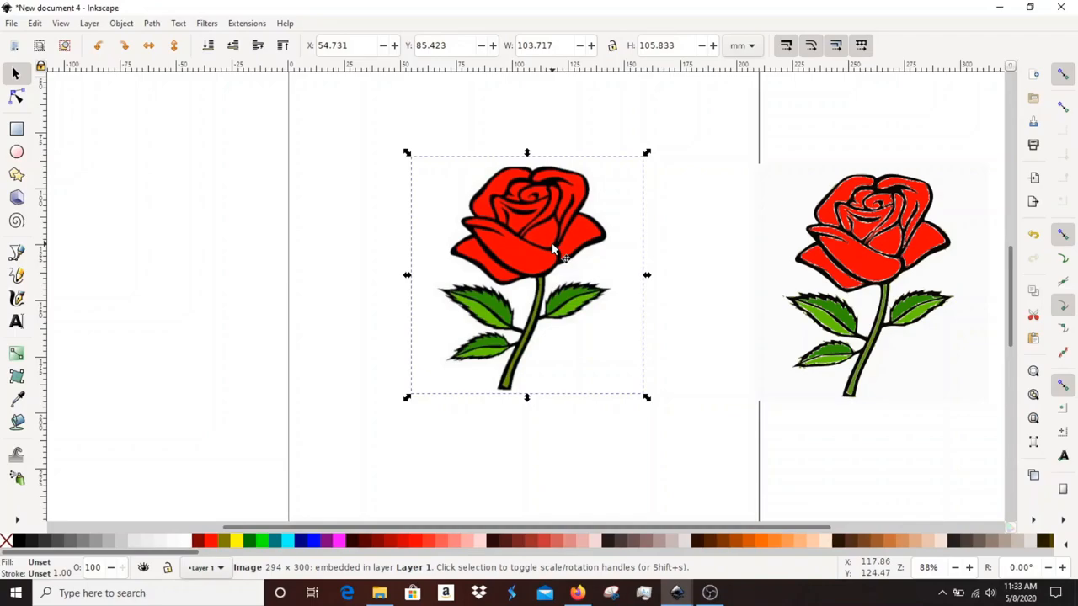
# - Delete the rose bitmap and resize the page to the traced black rose path
pyautogui.press('Delete')
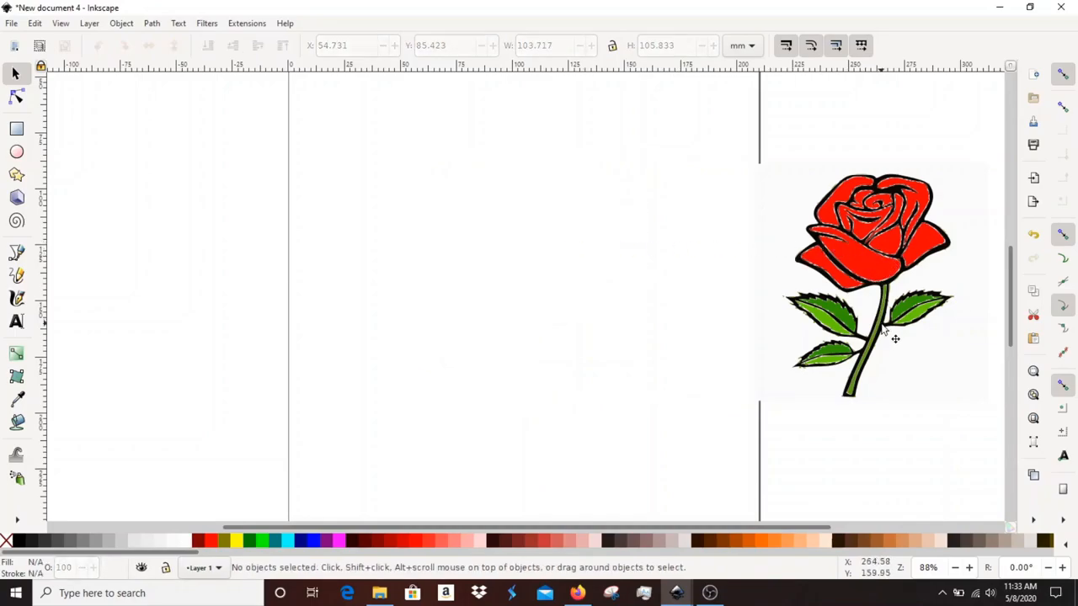
pyautogui.moveTo(896, 335)
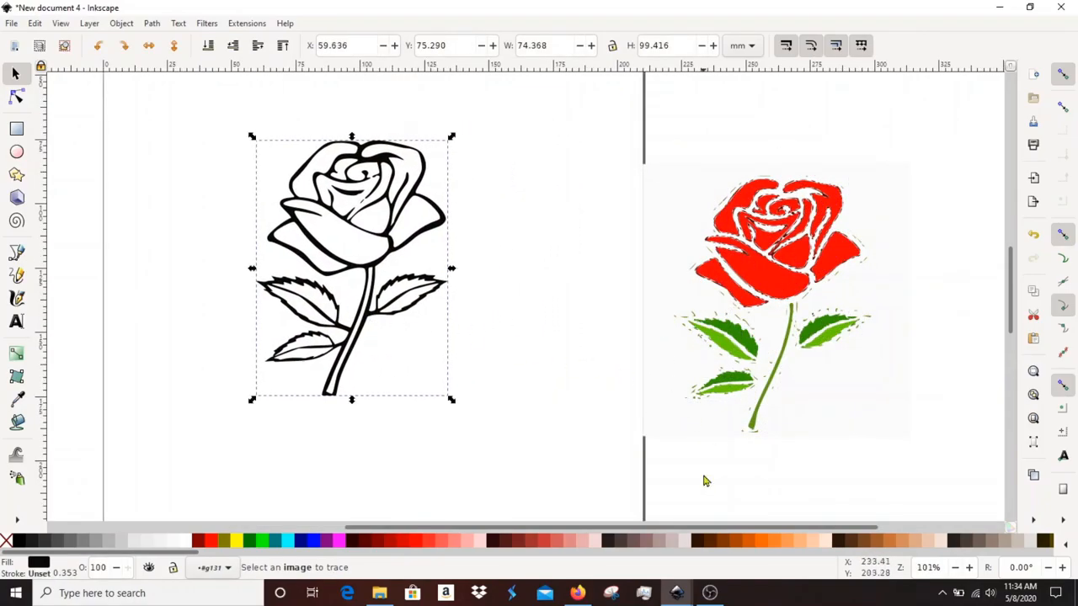
pyautogui.moveTo(680, 481)
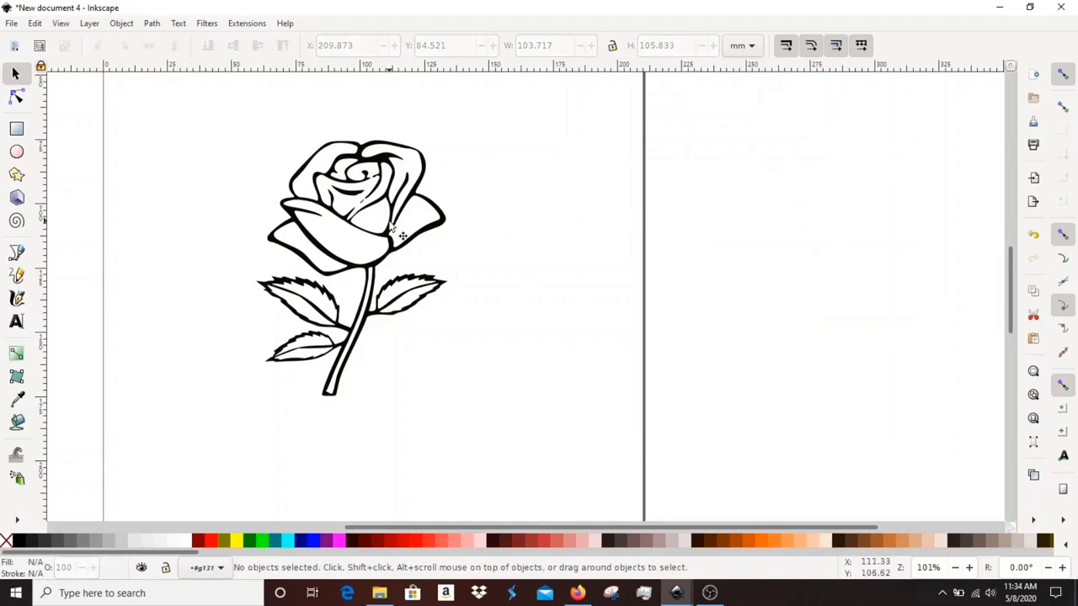
pyautogui.click(387, 236)
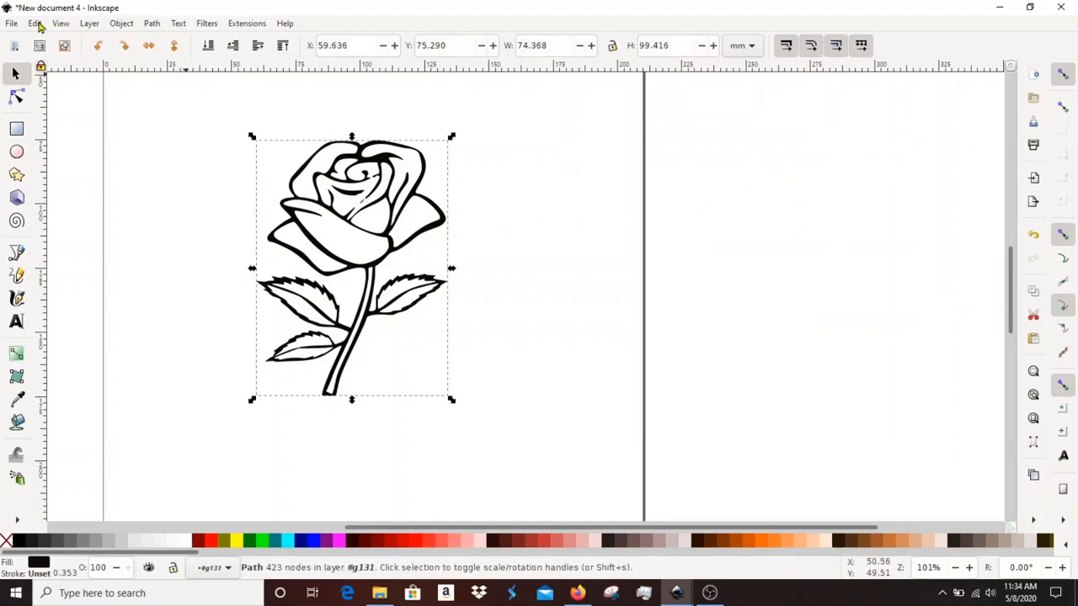
pyautogui.click(34, 23)
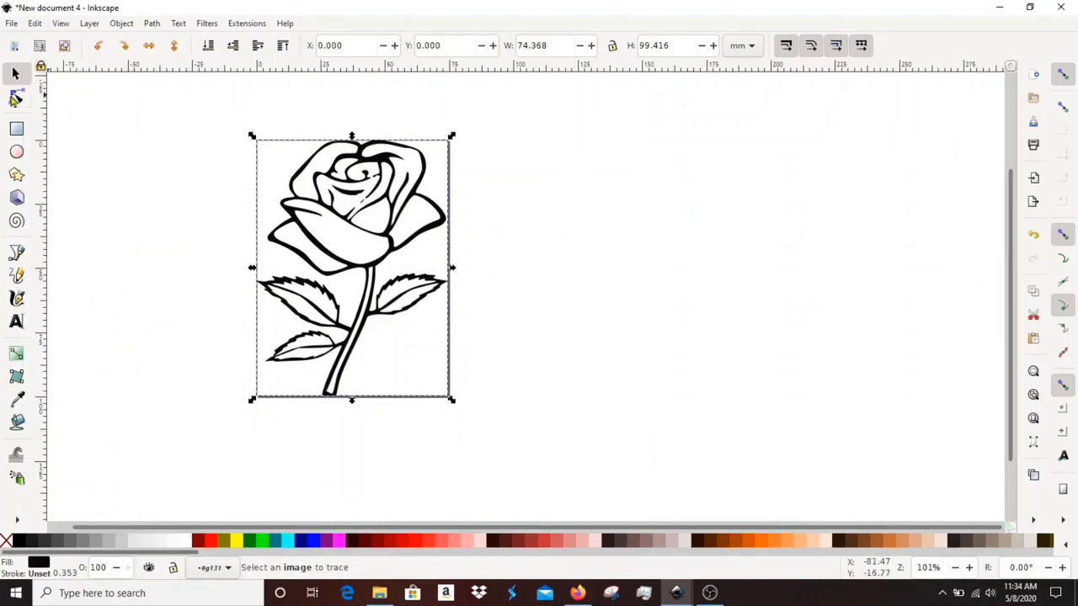
# - Apply Path > Simplify to the traced rose to reduce its nodes
pyautogui.click(15, 94)
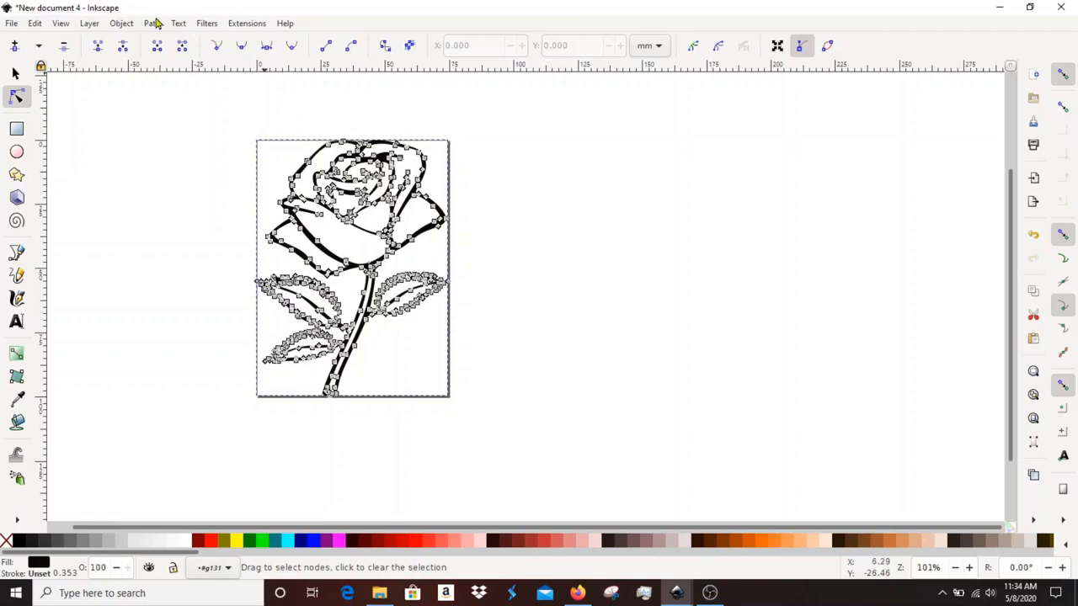
pyautogui.click(151, 24)
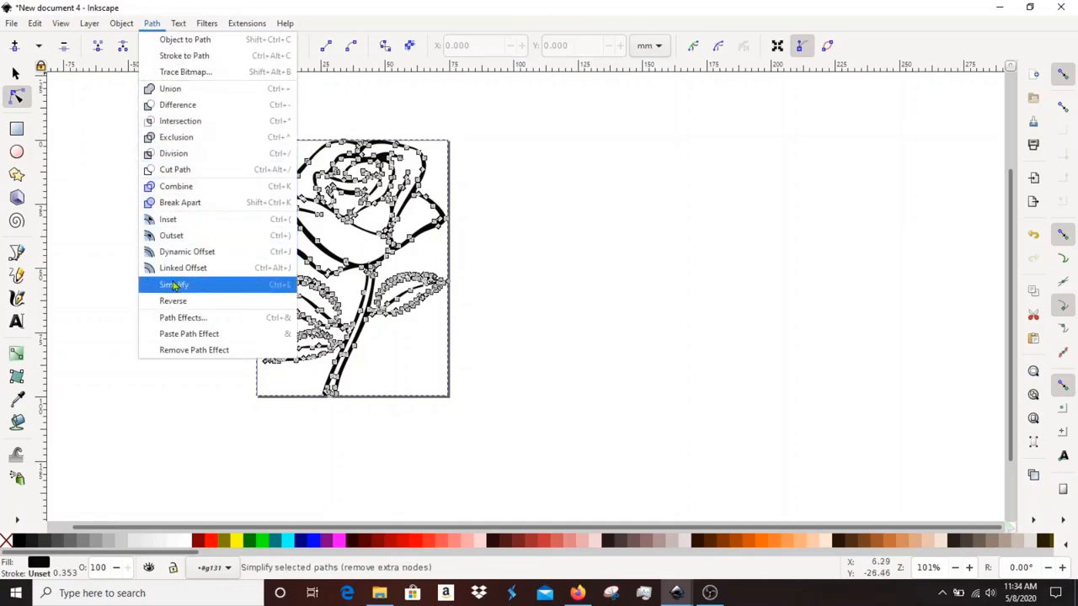
pyautogui.click(174, 285)
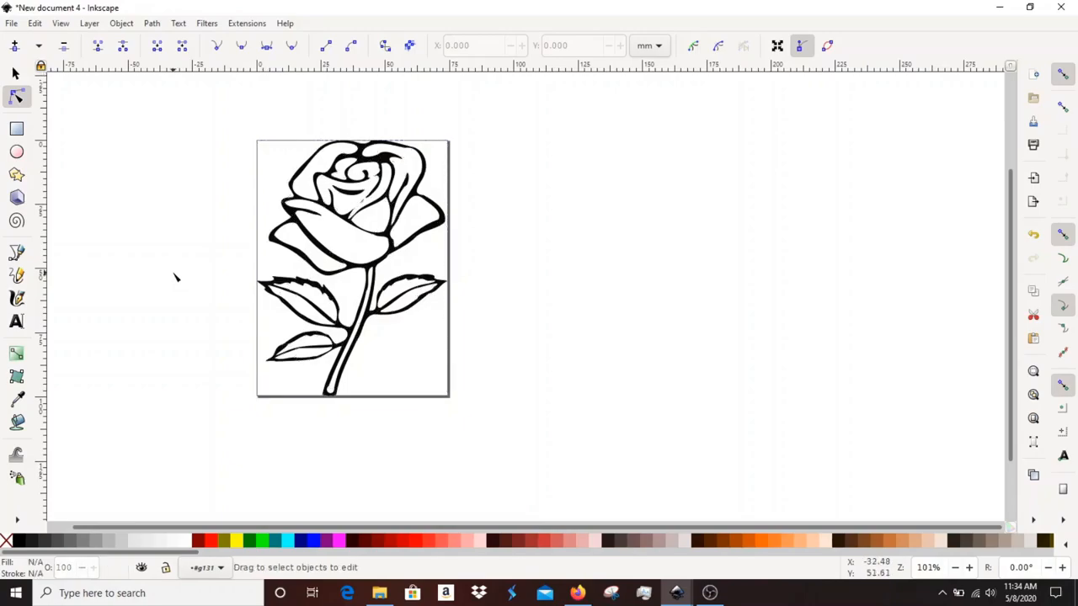
pyautogui.moveTo(115, 32)
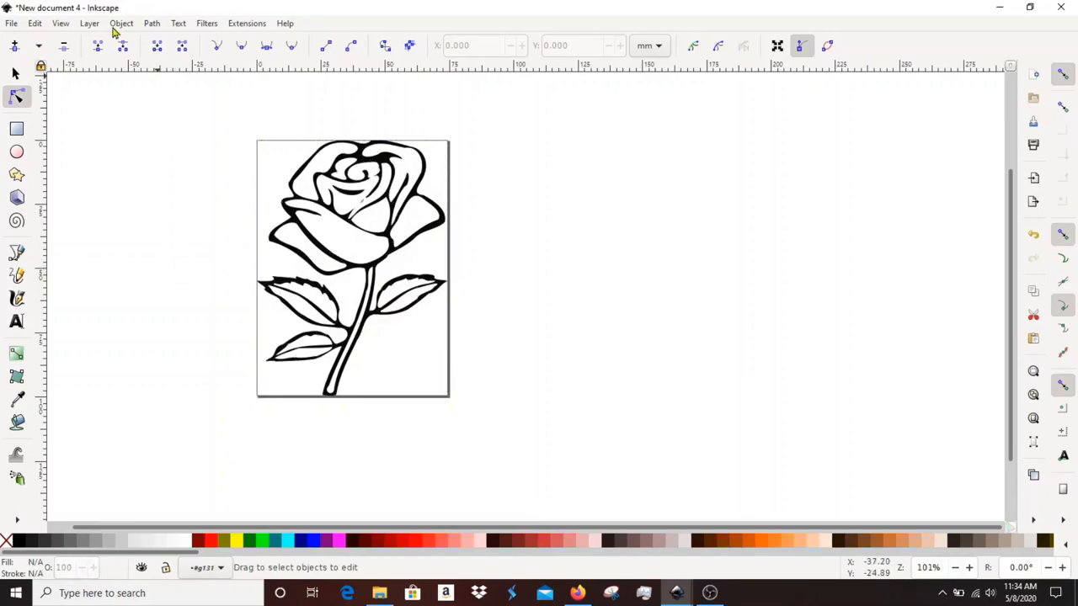
# - Save the rose as rose2.svg in Plain SVG format in the InkscapeToFusion folder
pyautogui.click(12, 24)
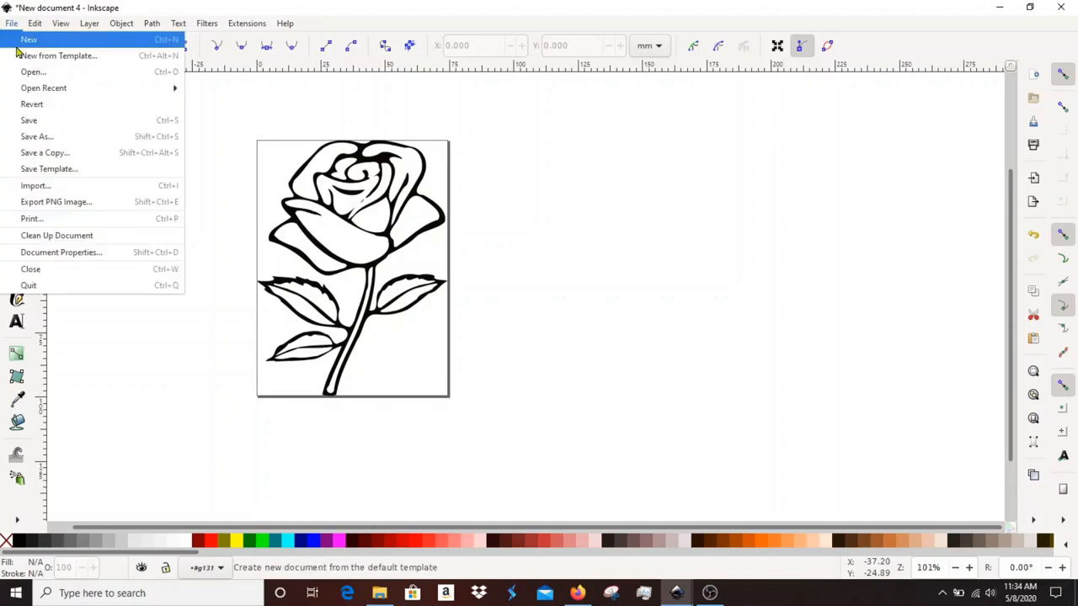
pyautogui.click(37, 137)
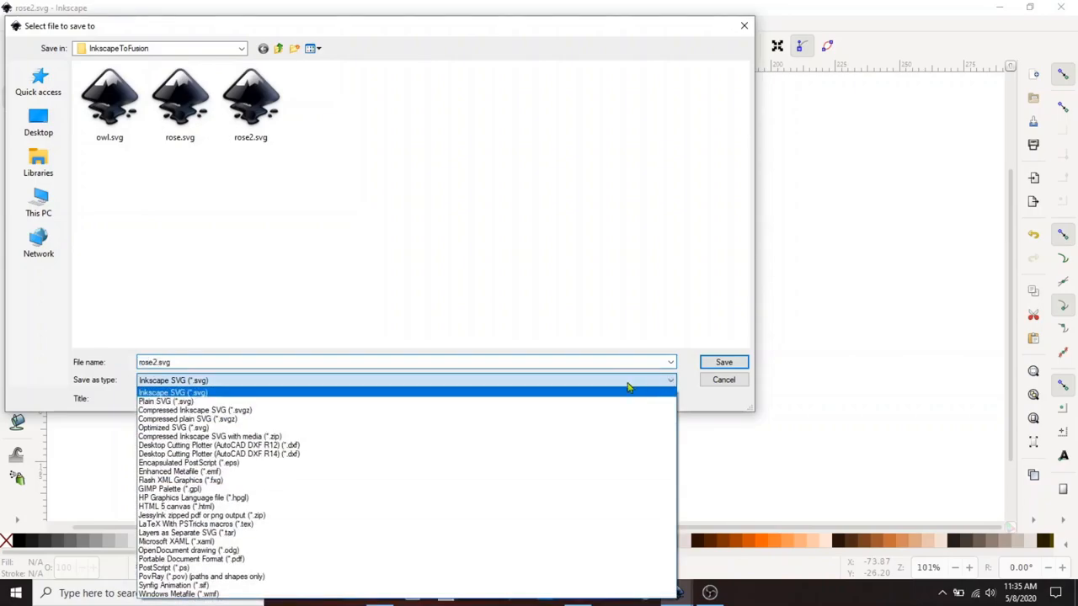
pyautogui.click(165, 401)
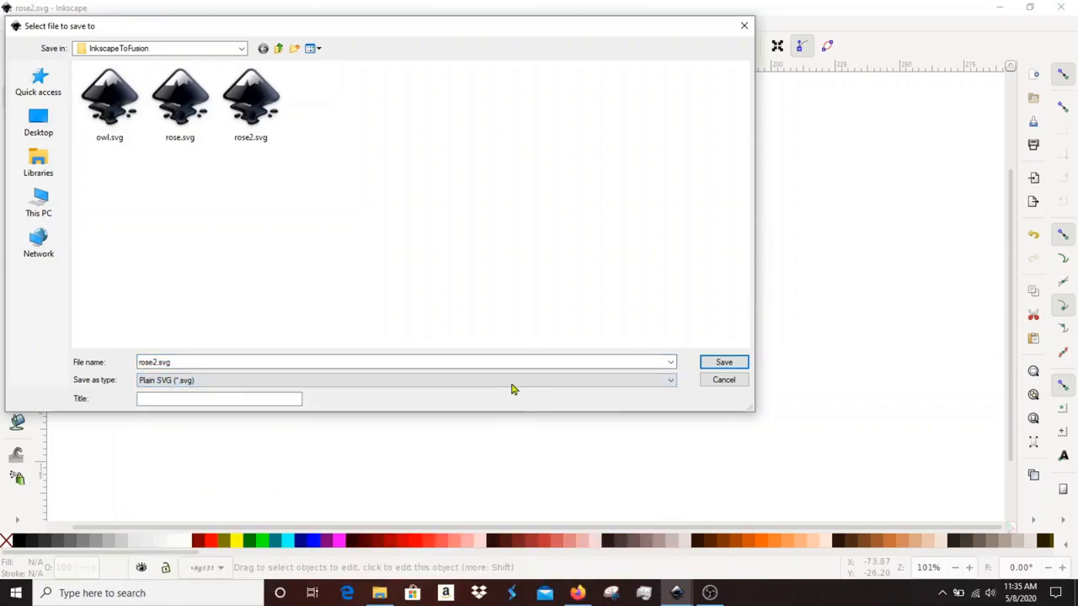
pyautogui.click(722, 362)
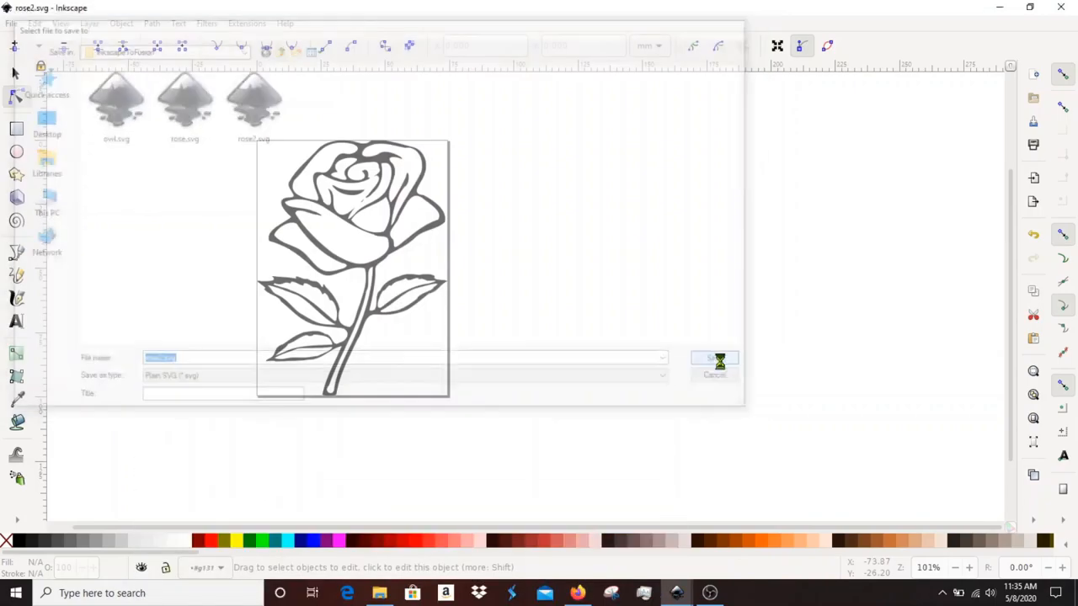
pyautogui.click(714, 357)
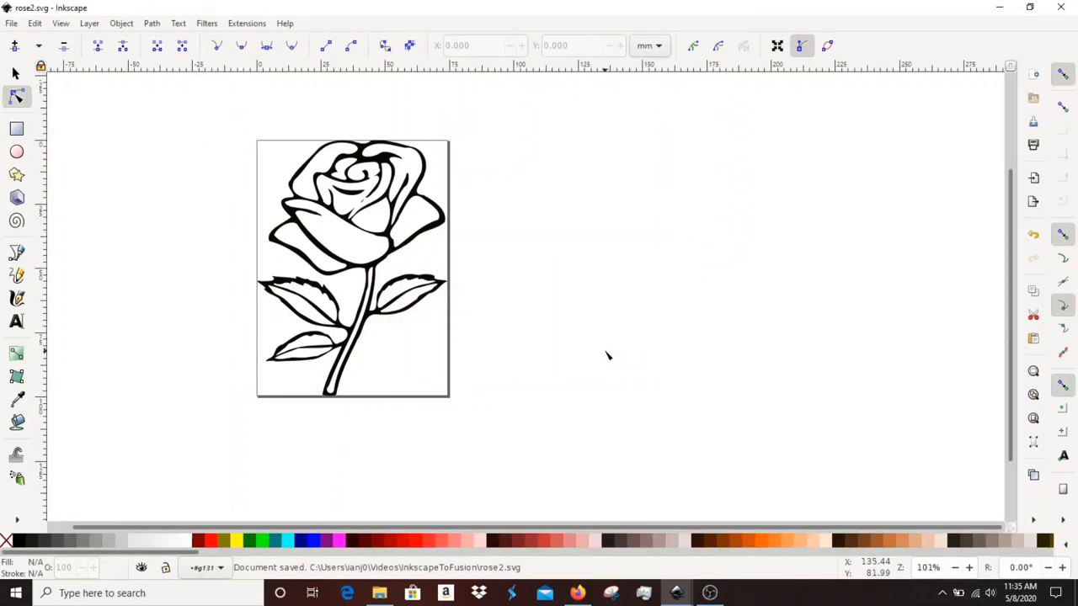
pyautogui.moveTo(148, 54)
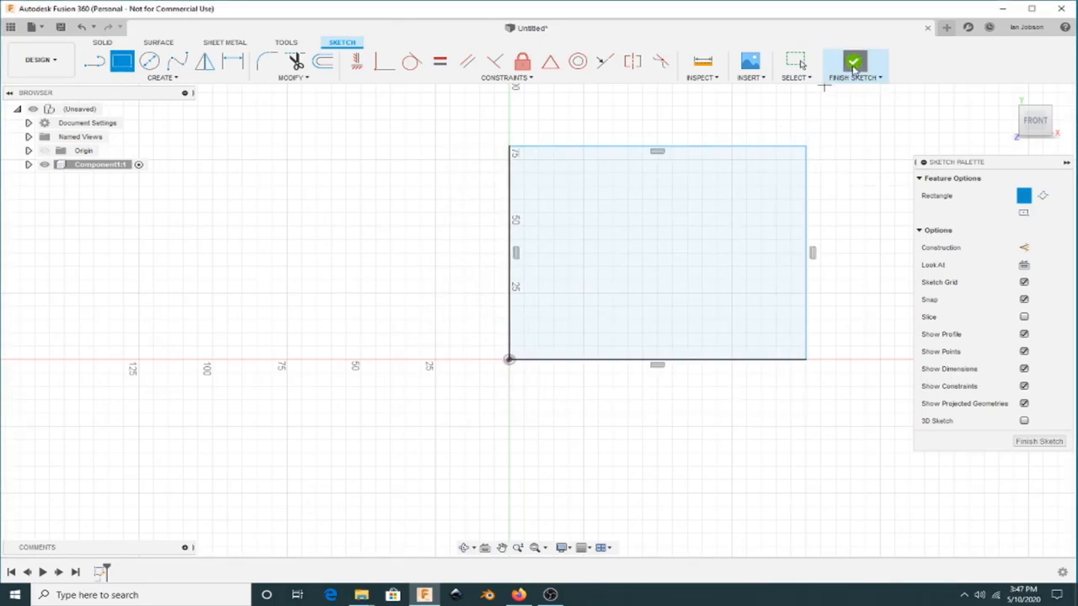
# - Finish the rectangle sketch and extrude its profile a small distance into a flat board
pyautogui.click(854, 62)
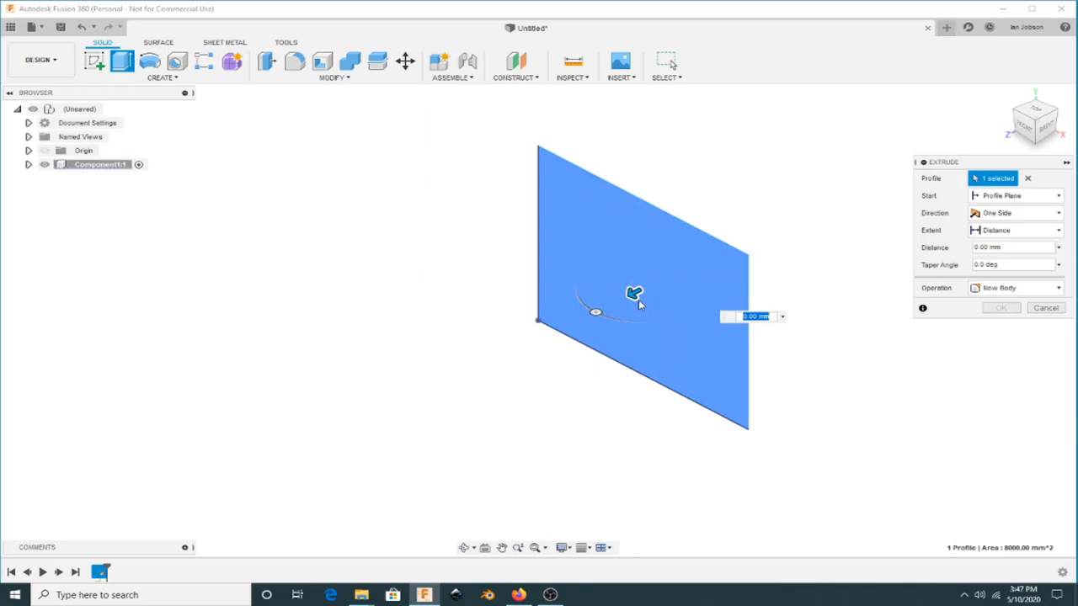
pyautogui.click(1000, 307)
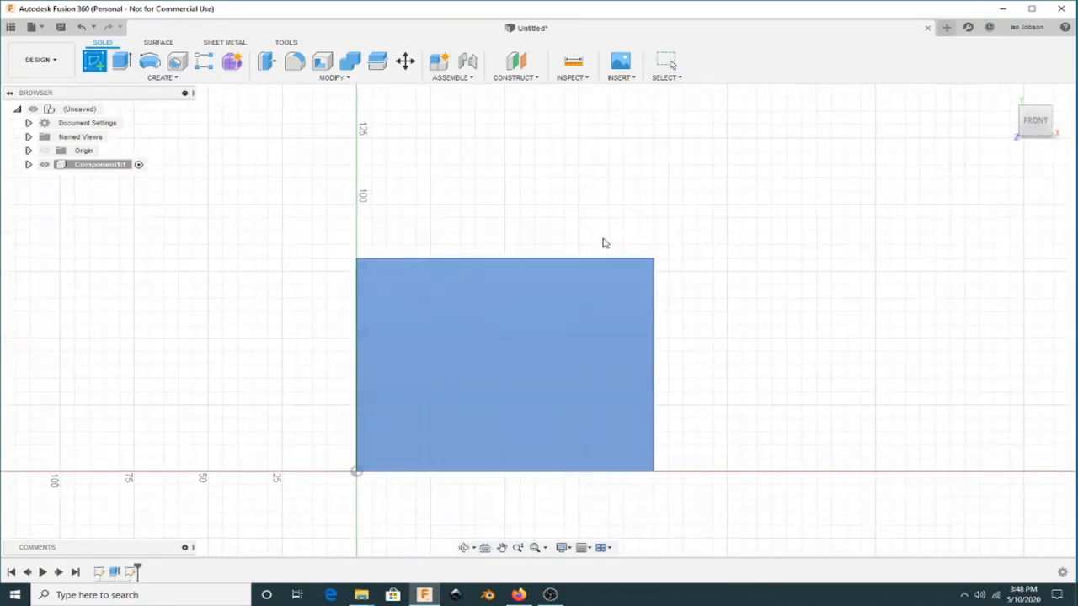
# - Insert the owl SVG file into a new sketch on the board's top face
pyautogui.click(749, 64)
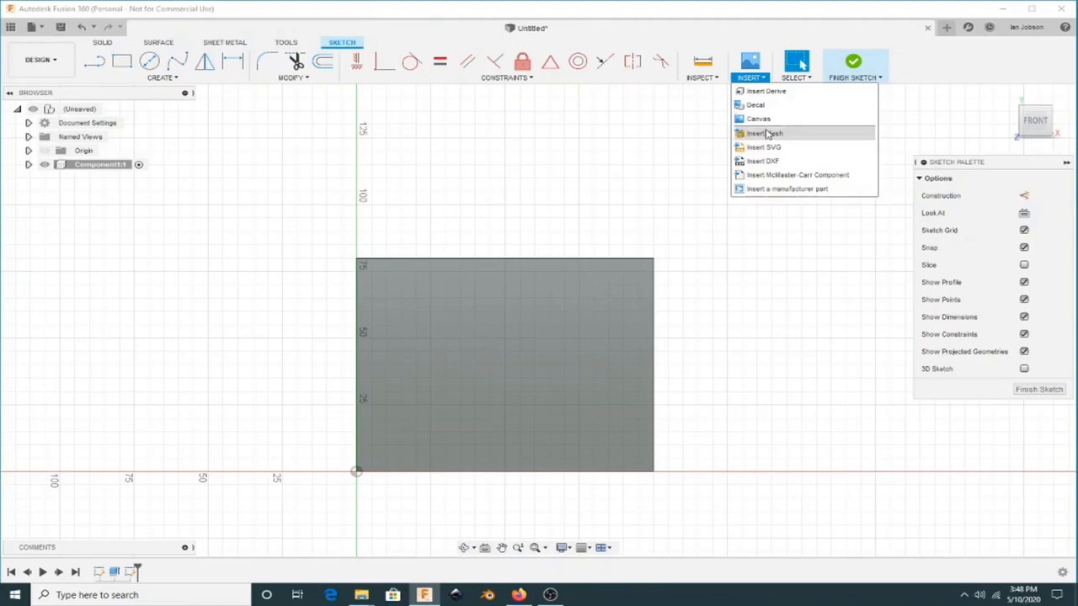
pyautogui.click(763, 146)
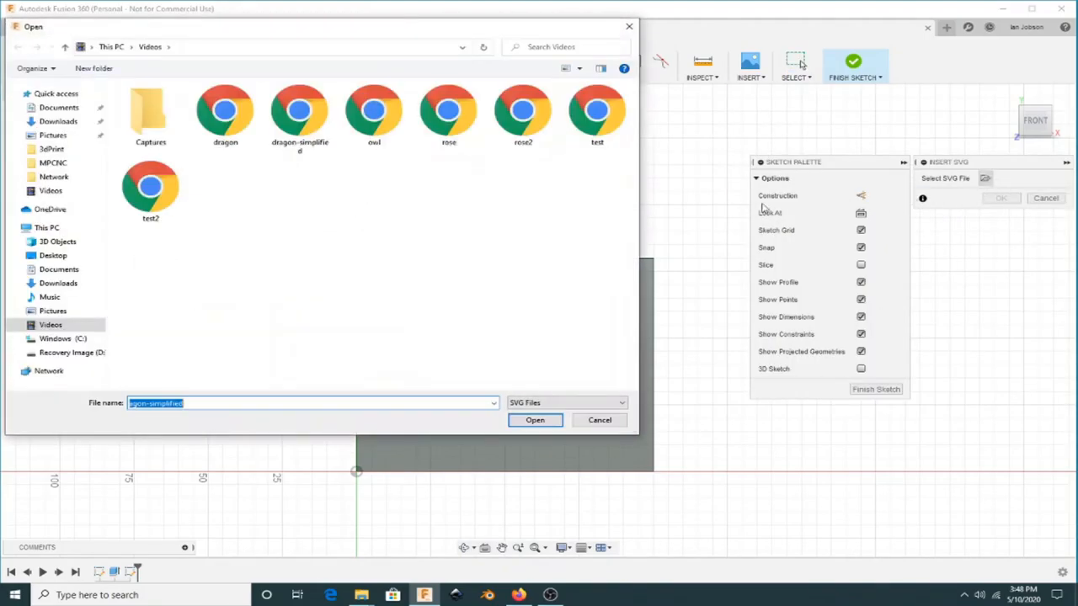
pyautogui.click(374, 114)
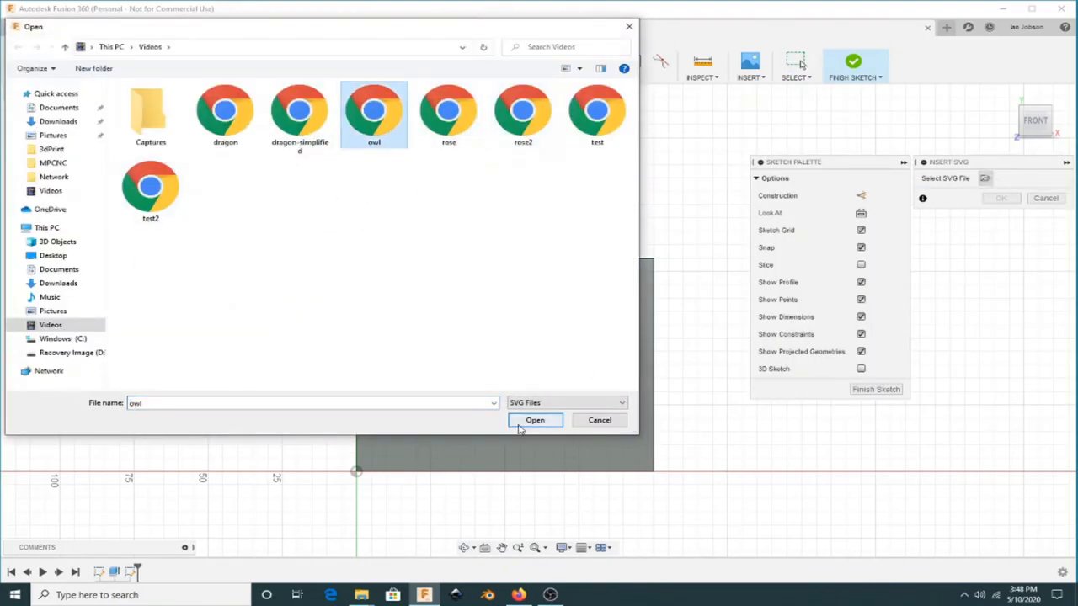
pyautogui.click(536, 421)
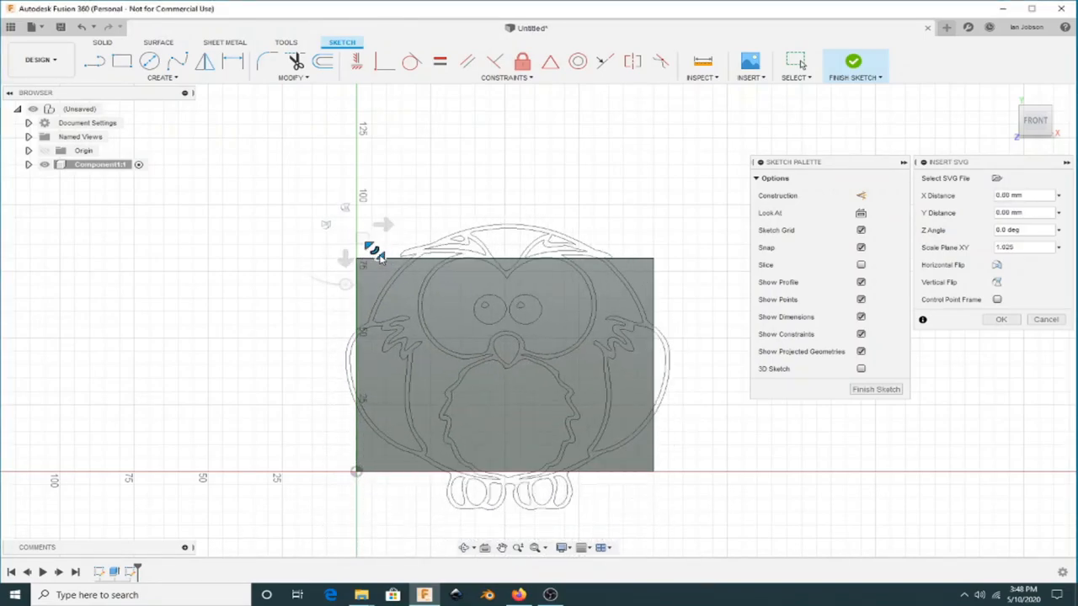
# - Move and shrink the owl to fit inside the board, then confirm its placement
pyautogui.moveTo(373, 253); pyautogui.dragTo(401, 278)
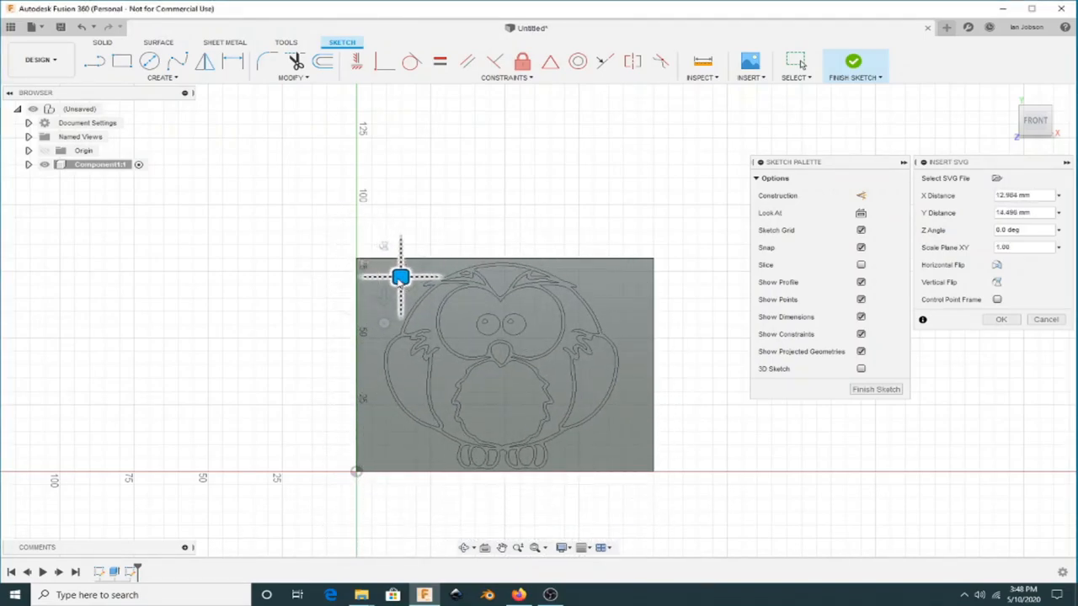
pyautogui.moveTo(401, 277); pyautogui.dragTo(430, 295)
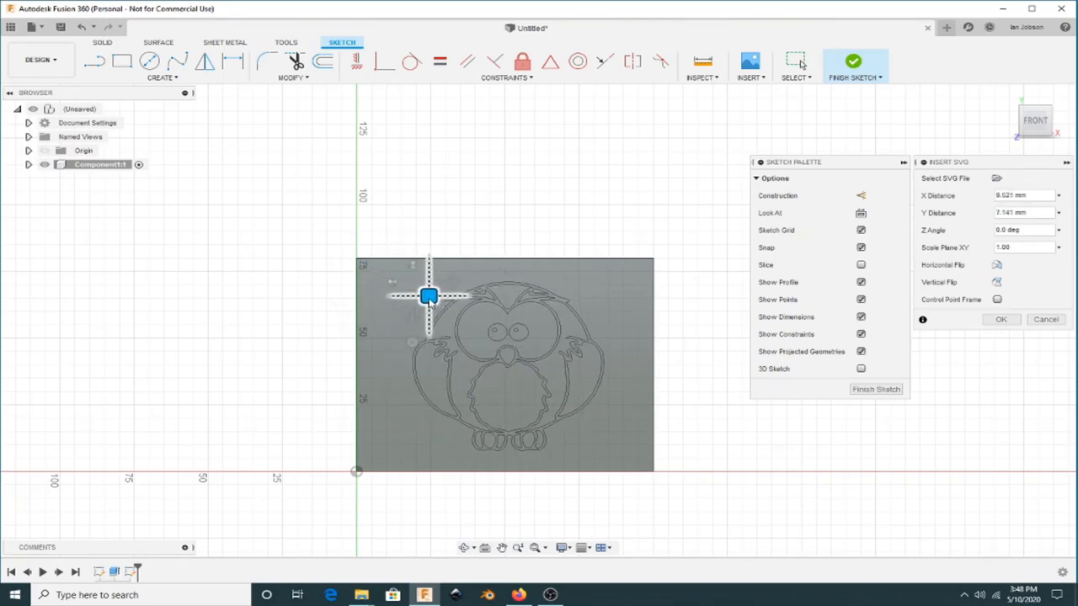
pyautogui.click(1000, 320)
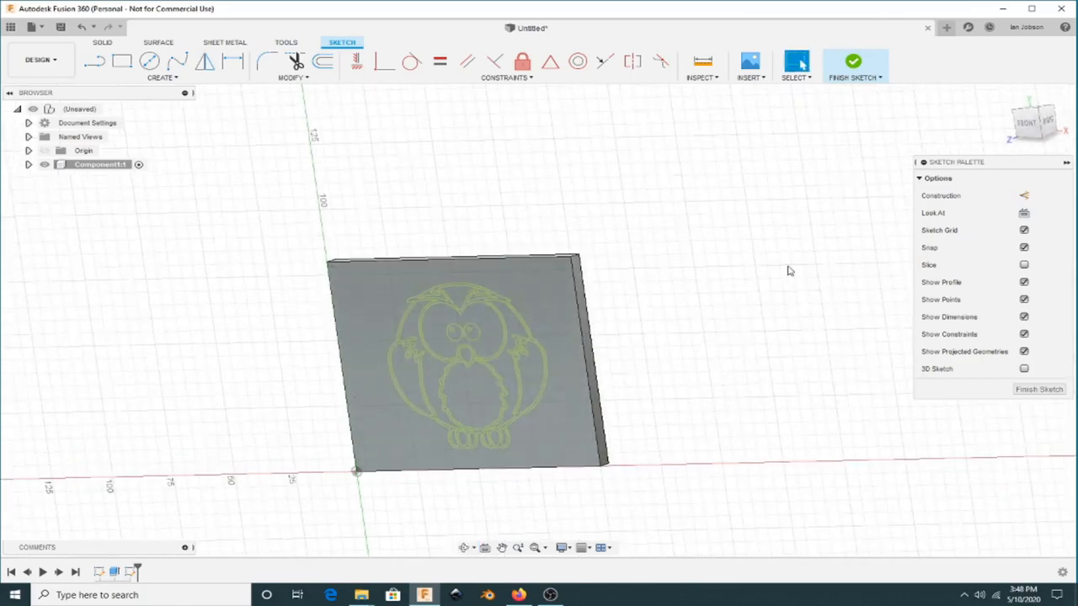
# - Finish the owl sketch, leaving its outline on the board, and reach the file commands
pyautogui.click(853, 61)
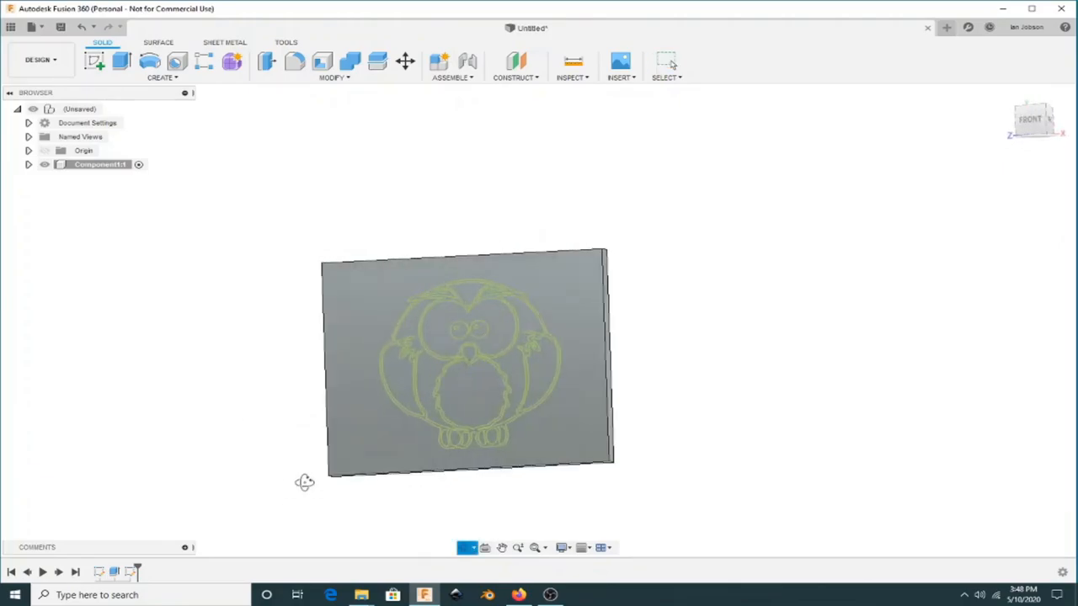
pyautogui.click(36, 27)
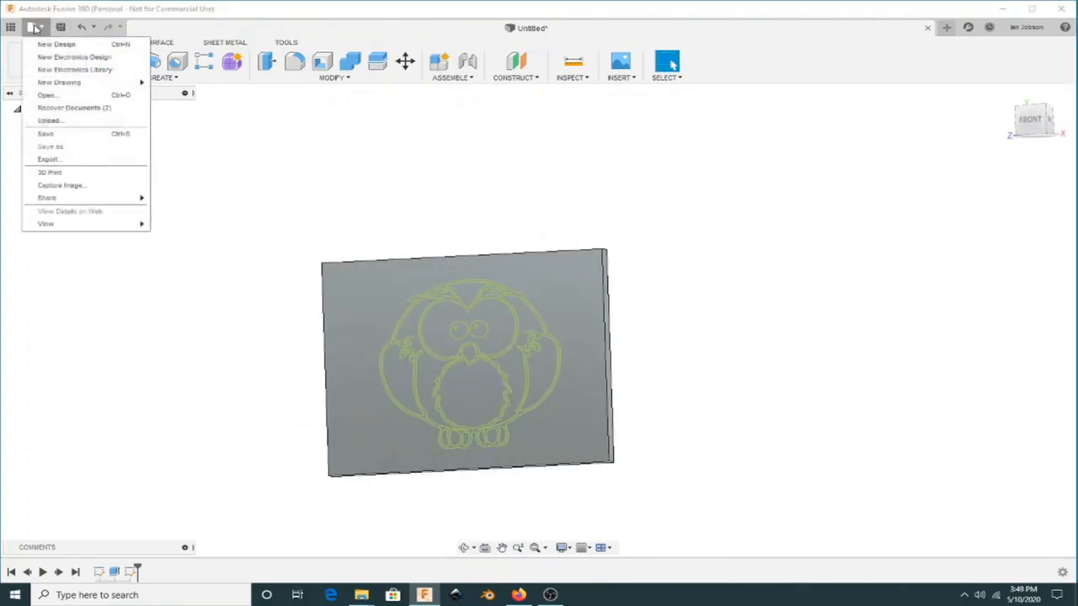
pyautogui.moveTo(55, 44)
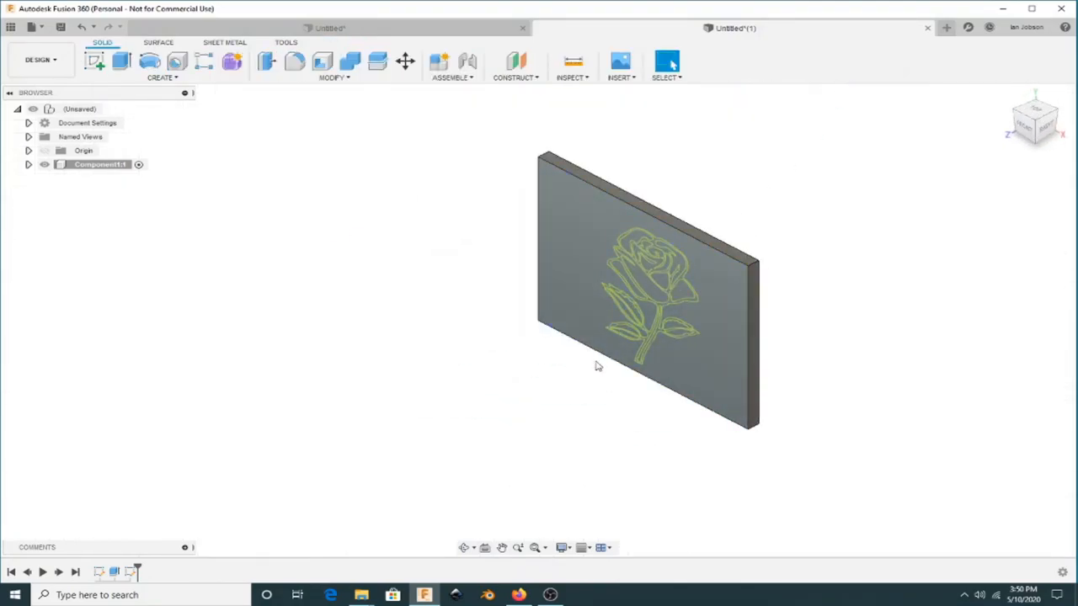
# - Zoom in on the rose outline and select its profile for extrusion
pyautogui.moveTo(598, 367); pyautogui.dragTo(570, 302)
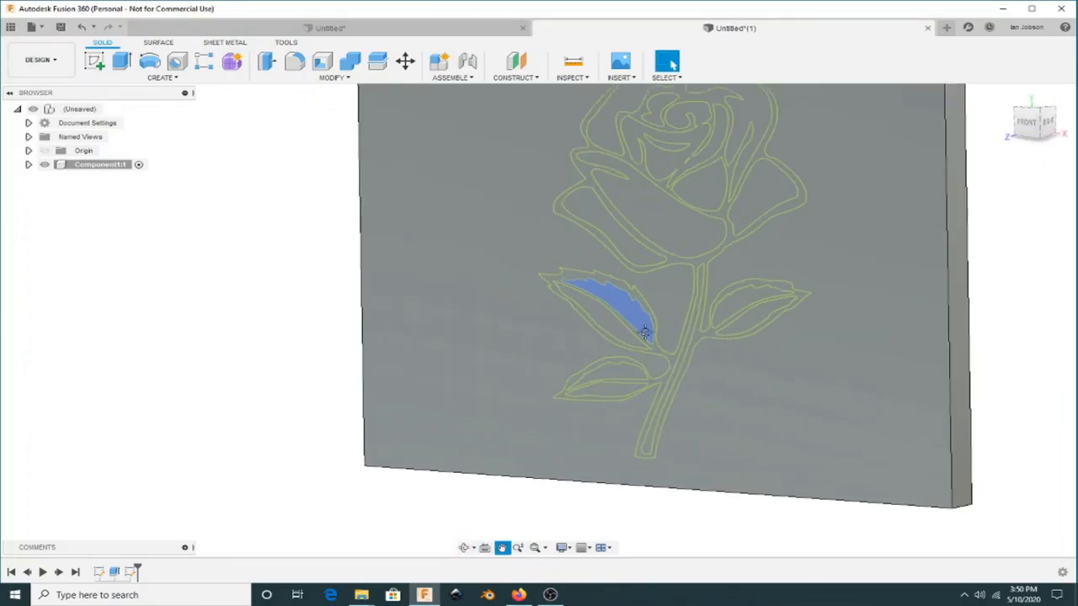
pyautogui.click(121, 60)
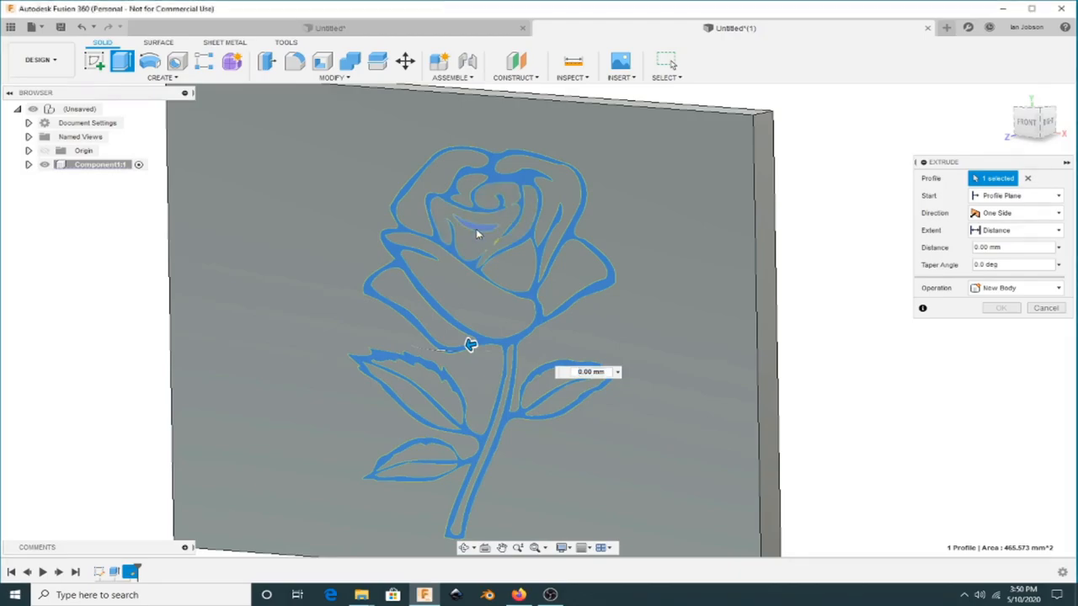